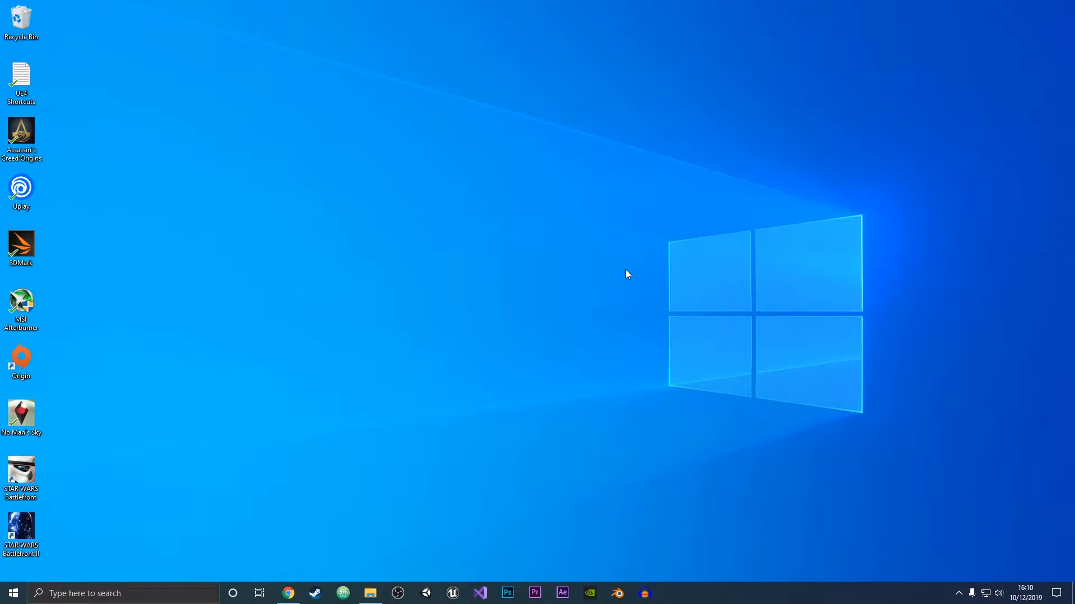
# Step: Launch Google Chrome from the taskbar
pyautogui.click(287, 594)
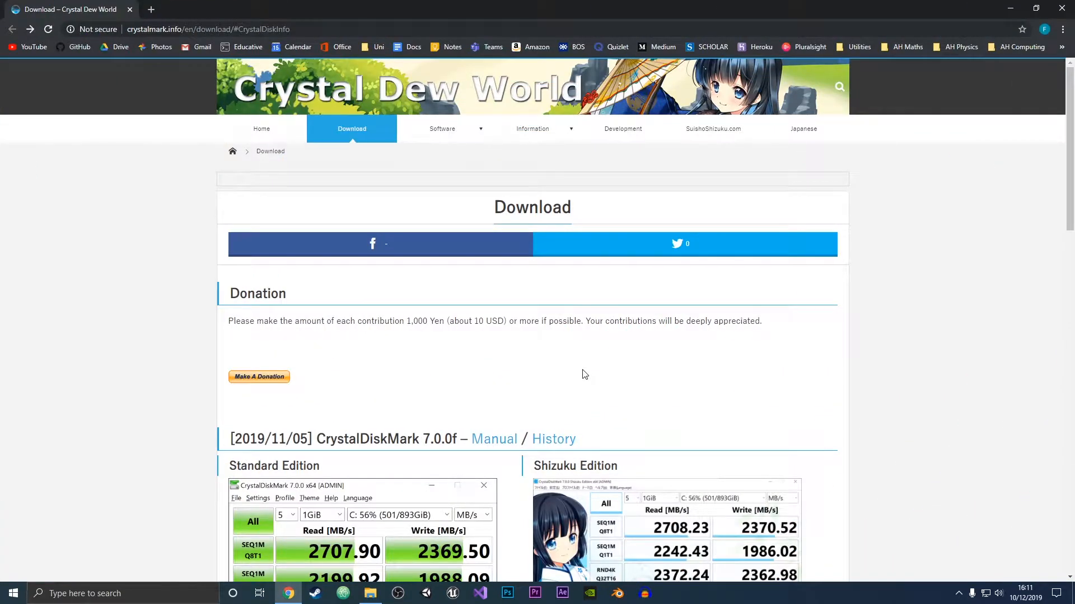
pyautogui.moveTo(654, 384)
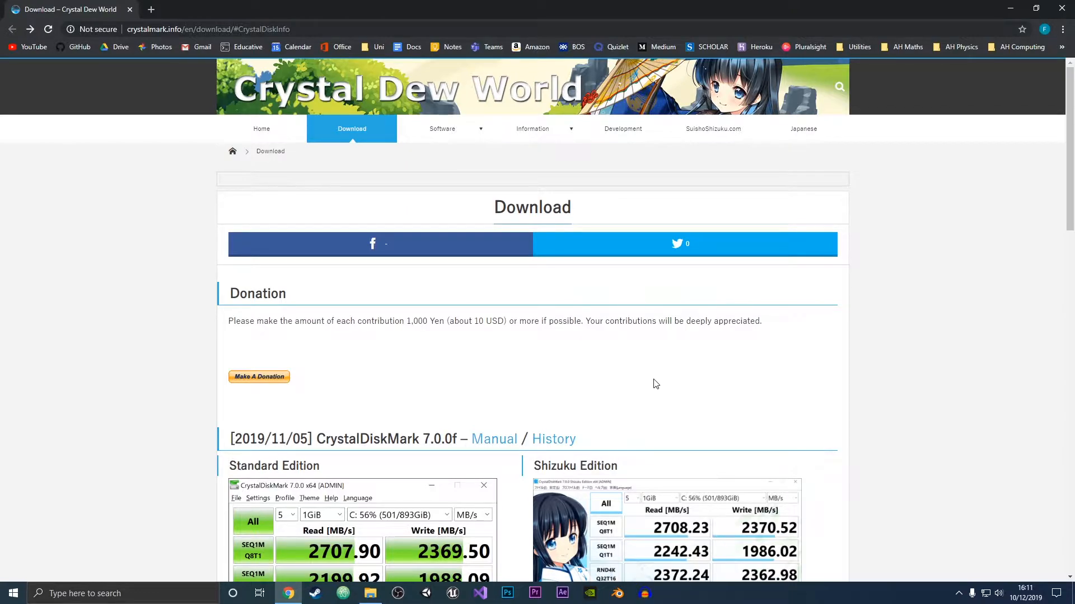
# Step: Scroll down the Crystal Dew World page to the CrystalDiskInfo 8.3.2 download options
pyautogui.scroll(-3)
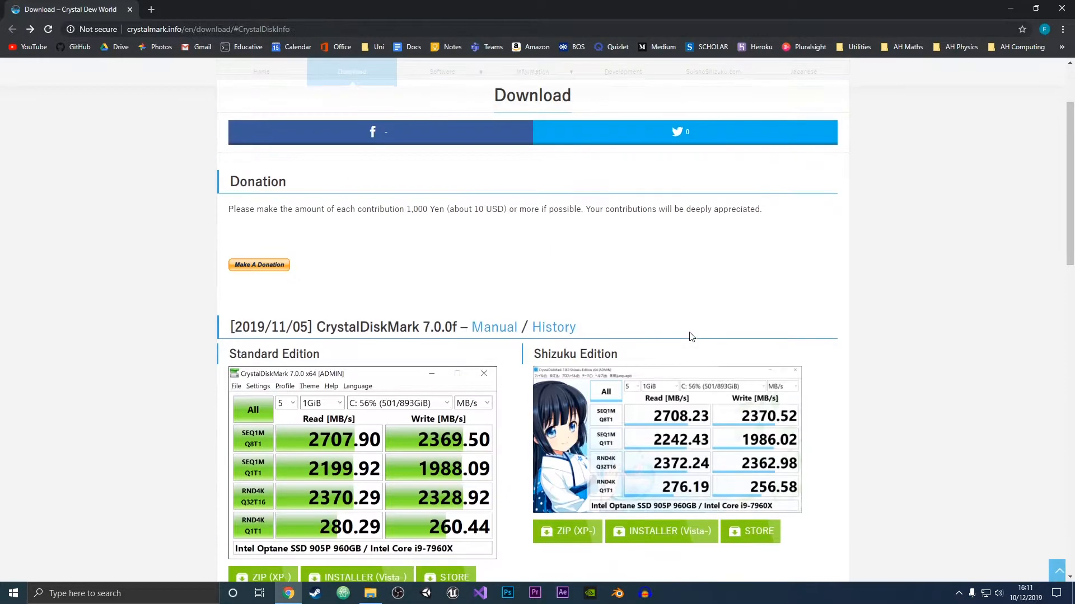
pyautogui.moveTo(537, 286)
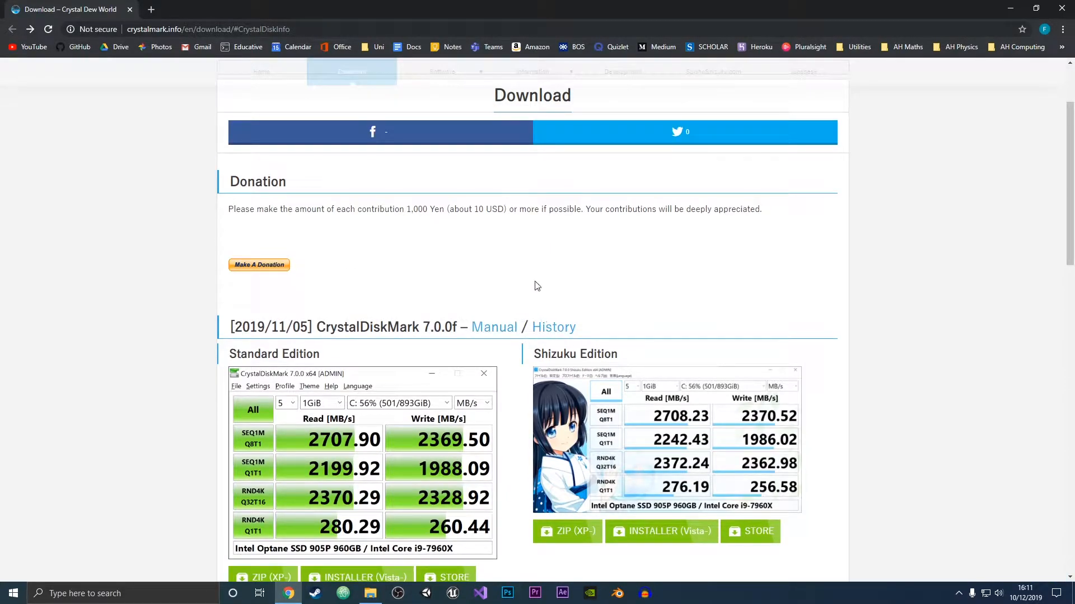
pyautogui.scroll(-3)
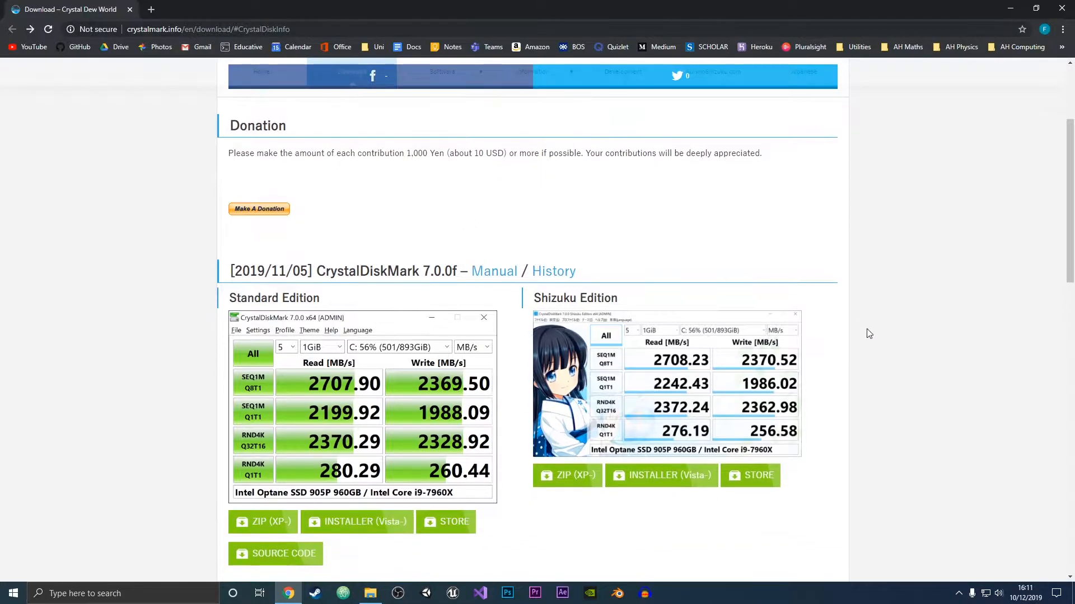
pyautogui.scroll(-3)
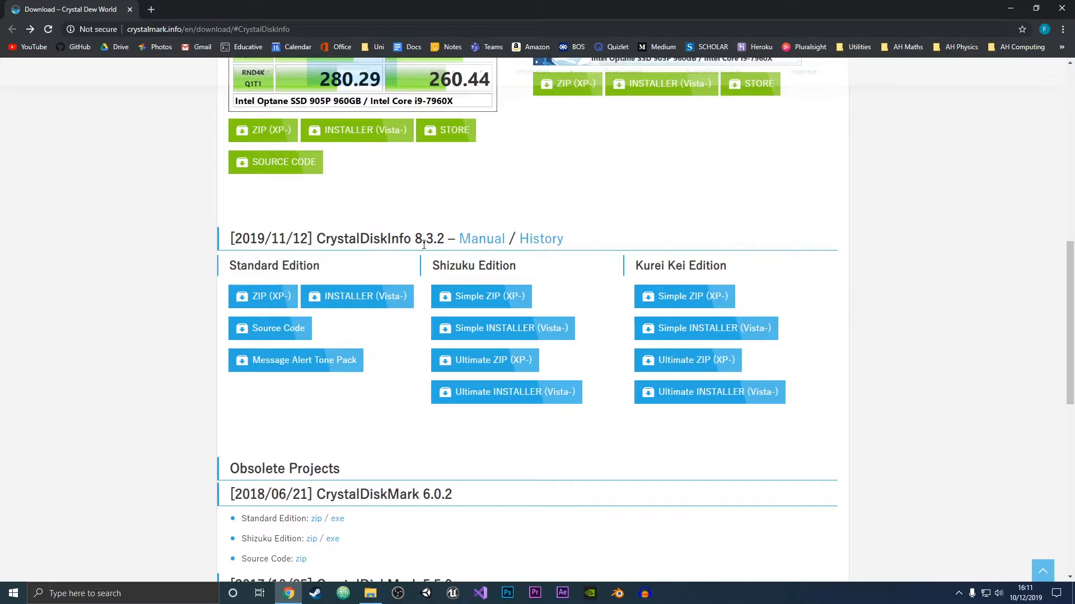
pyautogui.moveTo(400, 404)
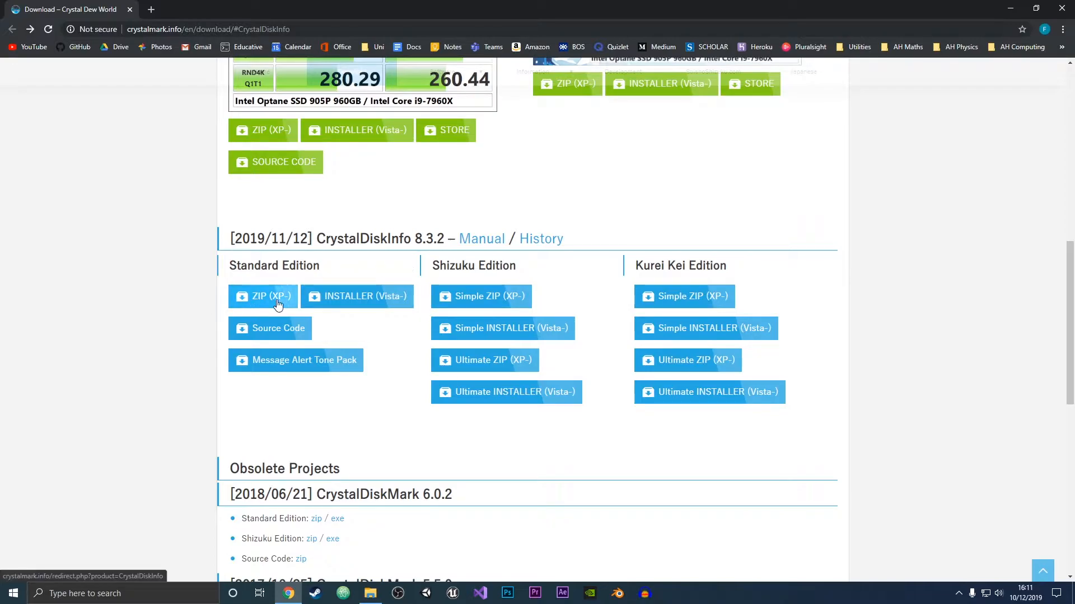
pyautogui.moveTo(336, 296)
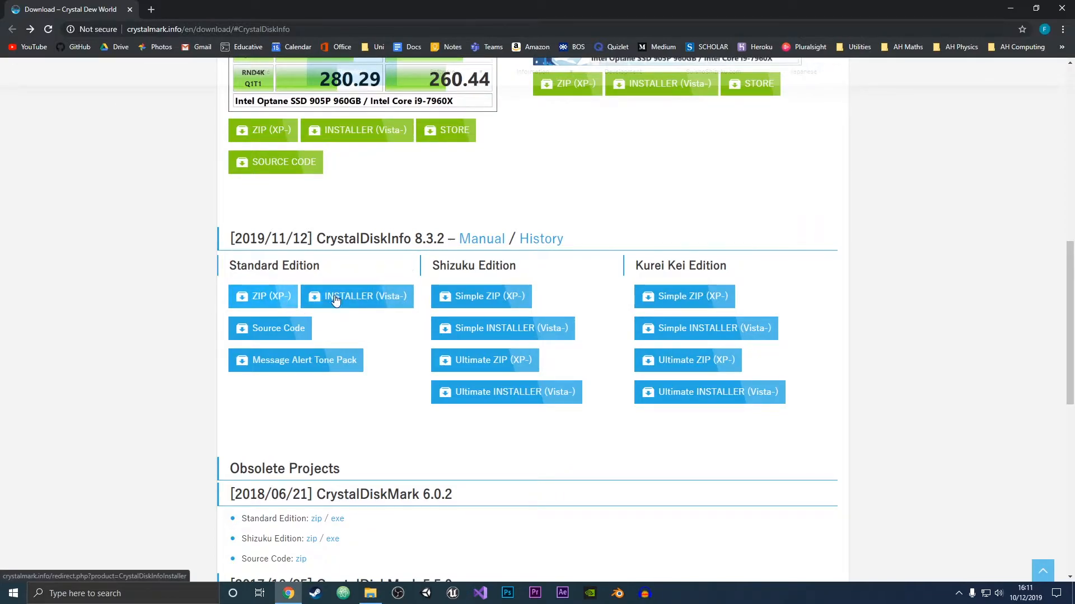
pyautogui.moveTo(263, 296)
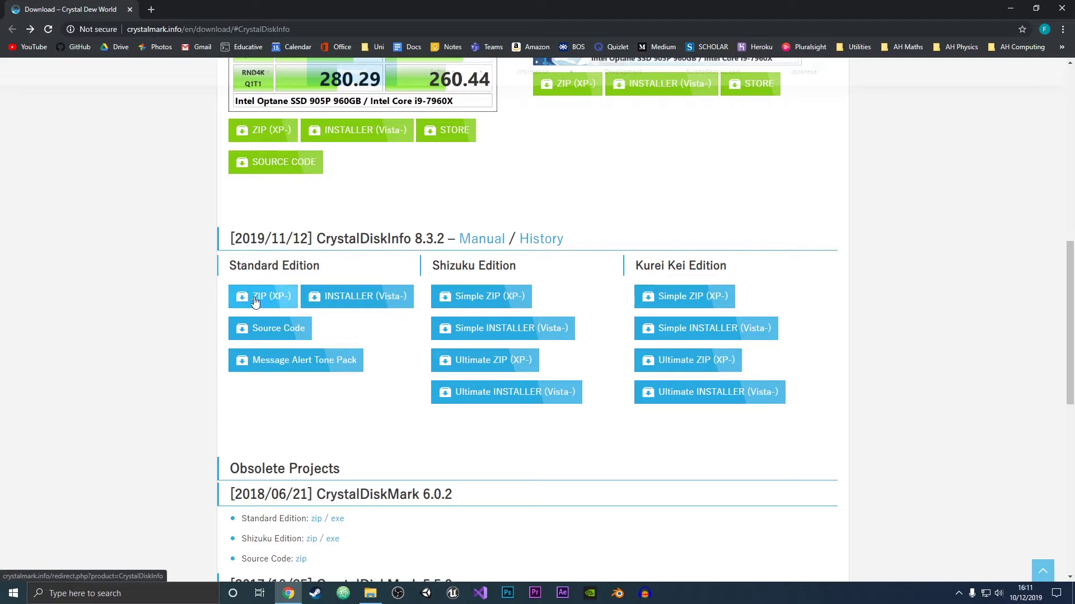
pyautogui.moveTo(244, 296)
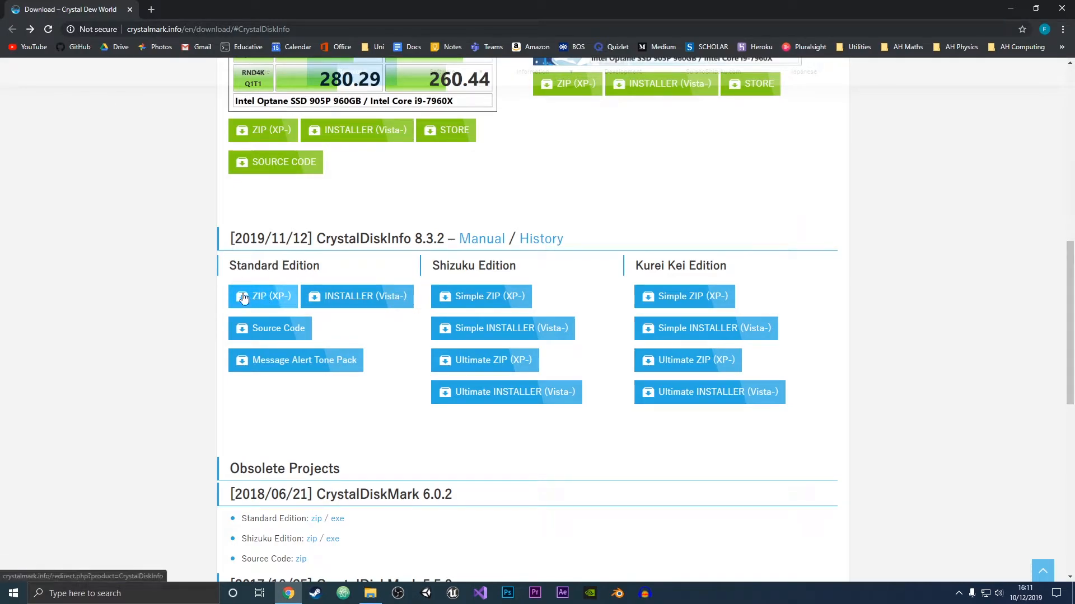
pyautogui.moveTo(273, 304)
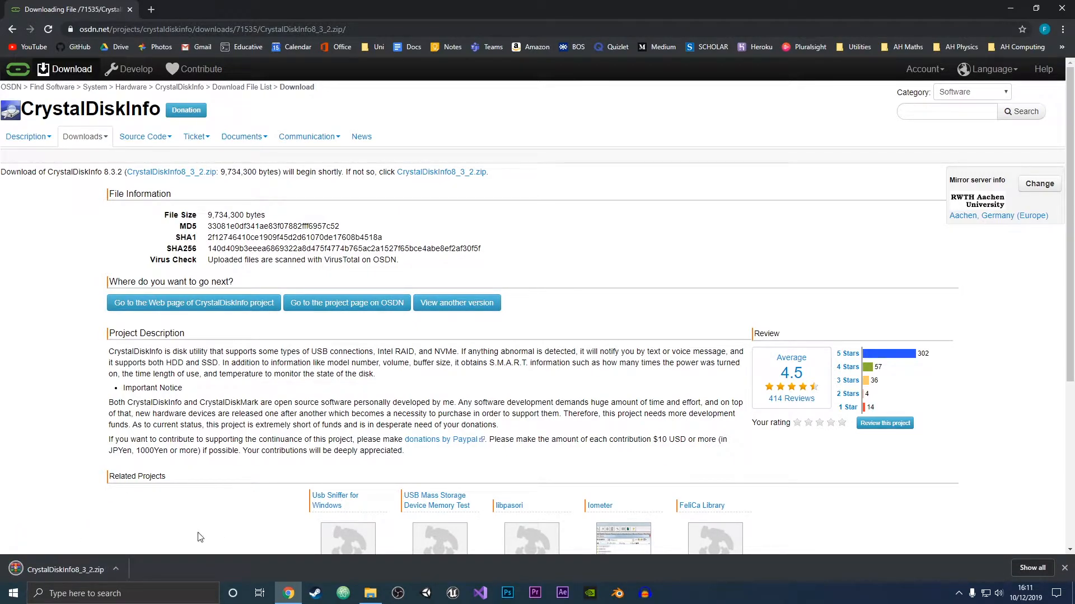
pyautogui.moveTo(101, 505)
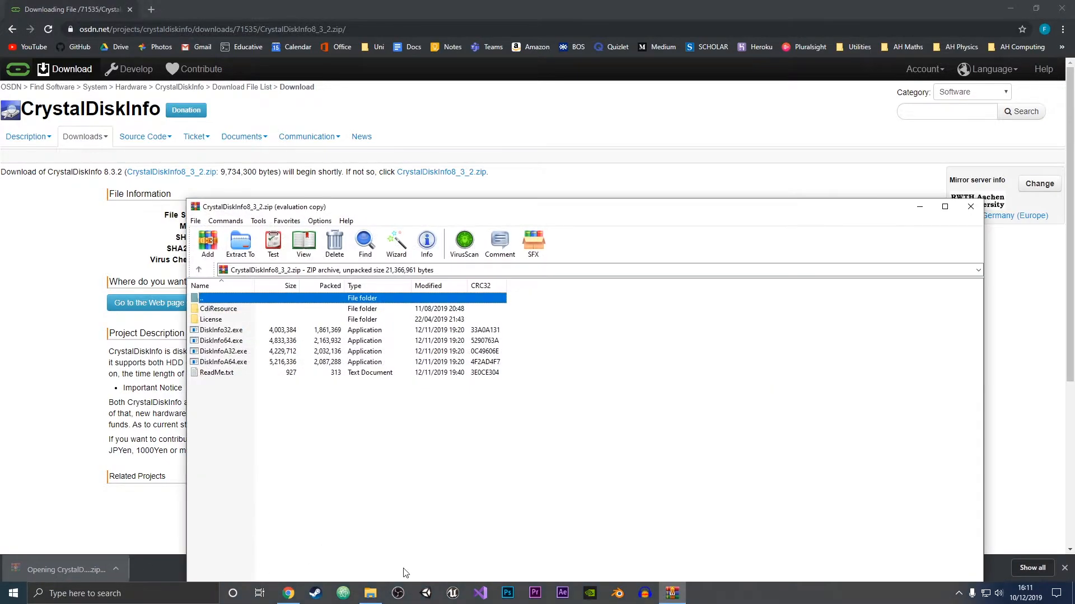
# Step: Extract the CrystalDiskInfo 8.3.2 zip into the Downloads folder with WinRAR
pyautogui.click(240, 244)
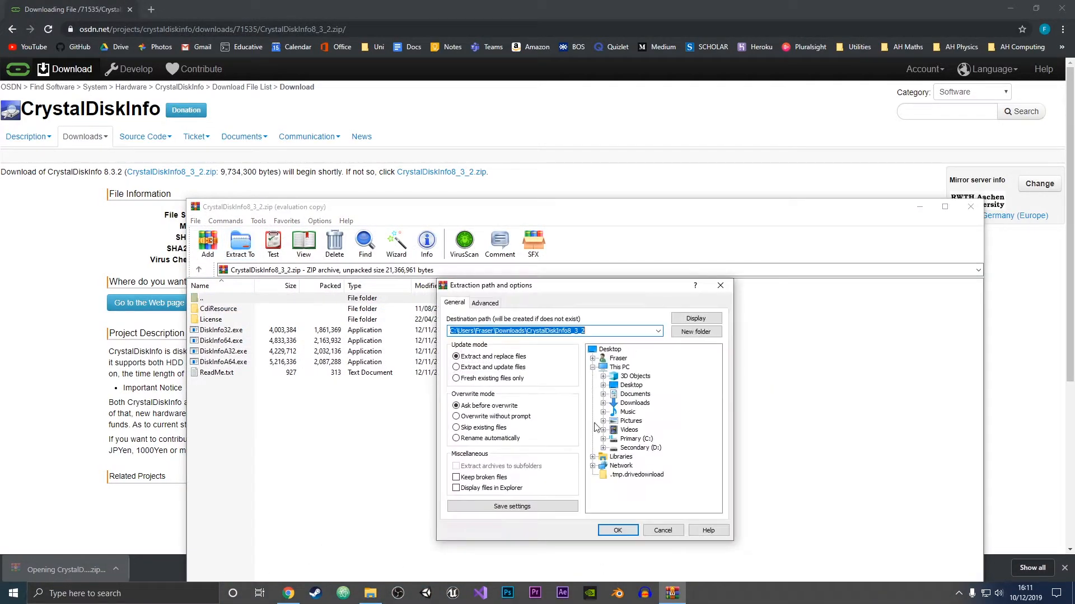
pyautogui.click(616, 530)
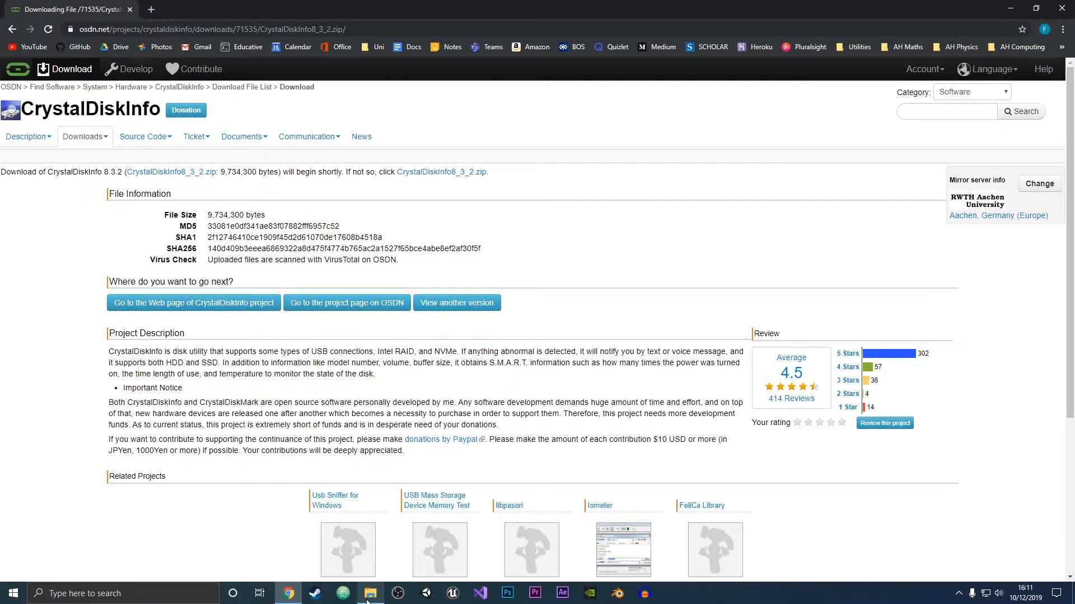
# Step: Open the CrystalDiskInfo8_3_2 folder in File Explorer and select DiskInfo64
pyautogui.click(370, 593)
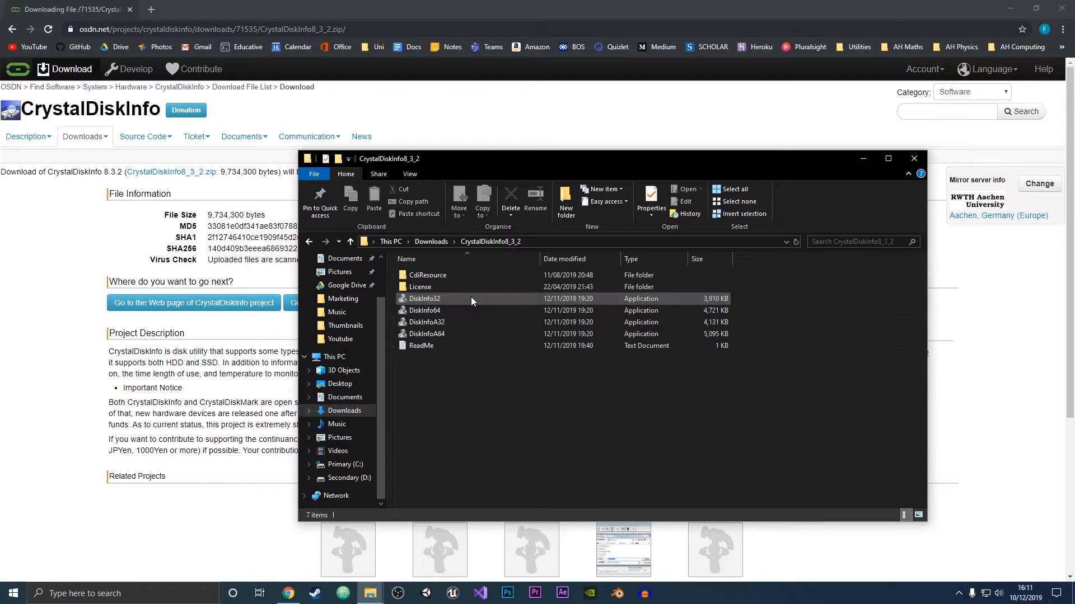
pyautogui.moveTo(464, 286)
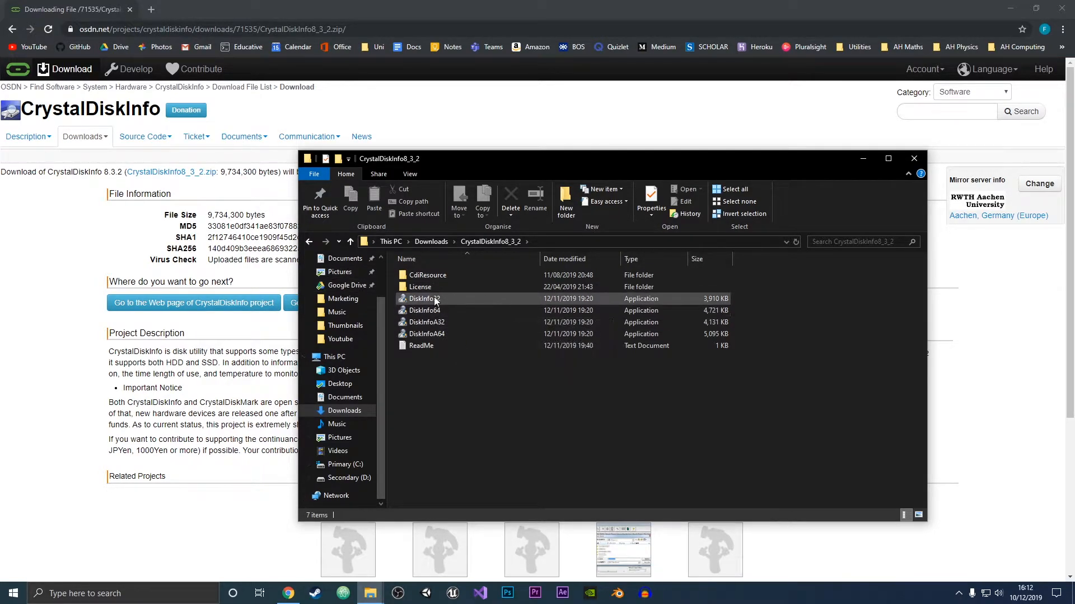
pyautogui.moveTo(424, 299)
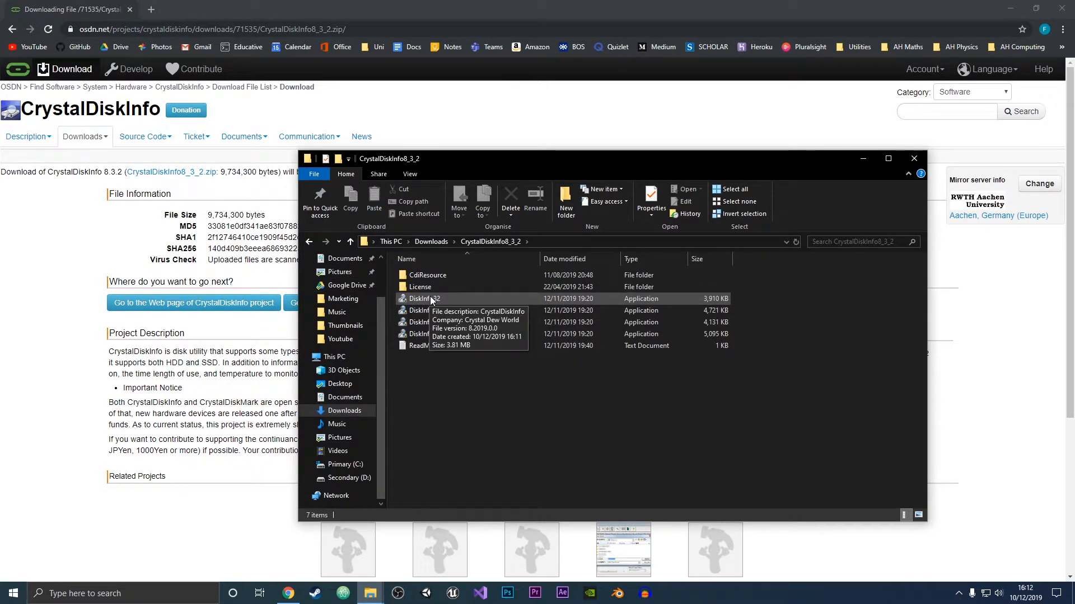
pyautogui.moveTo(423, 311)
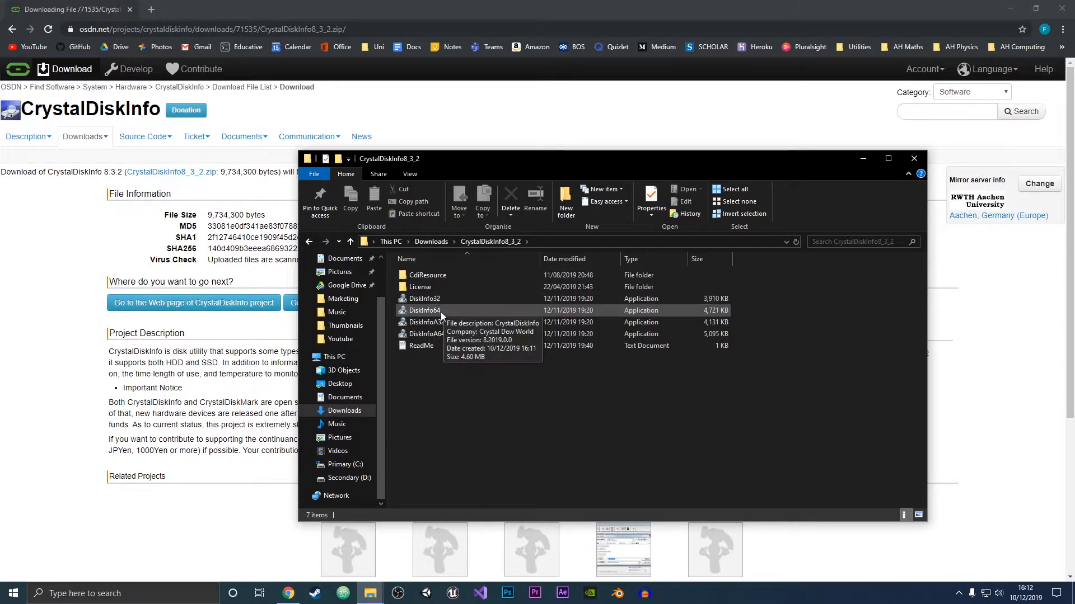
pyautogui.click(425, 311)
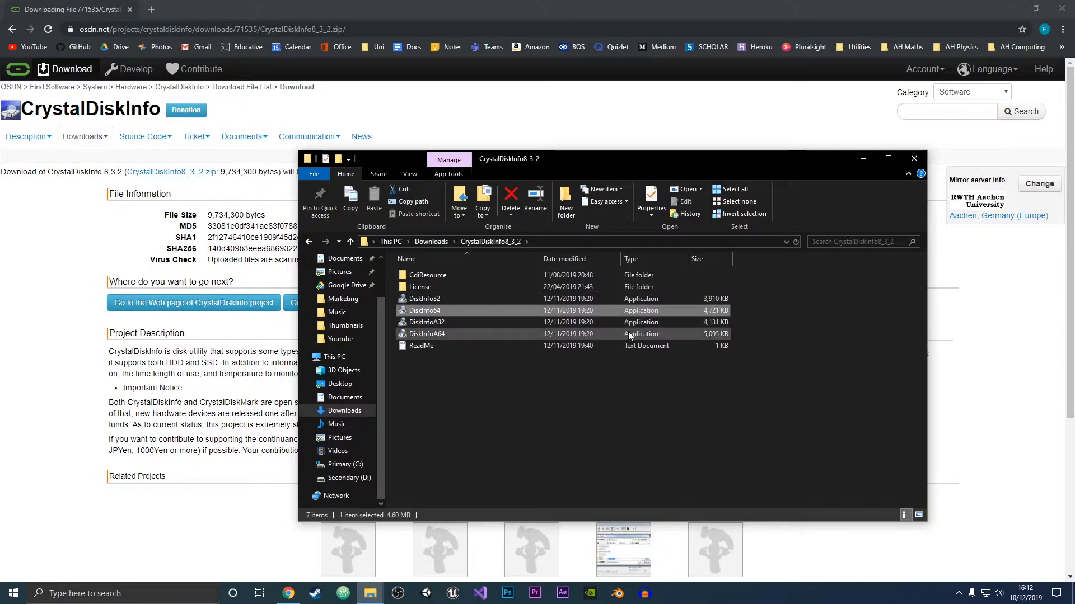
# Step: Run DiskInfo64 and select Disk 1 to view the PNY CS1311 120GB SSD
pyautogui.doubleClick(425, 311)
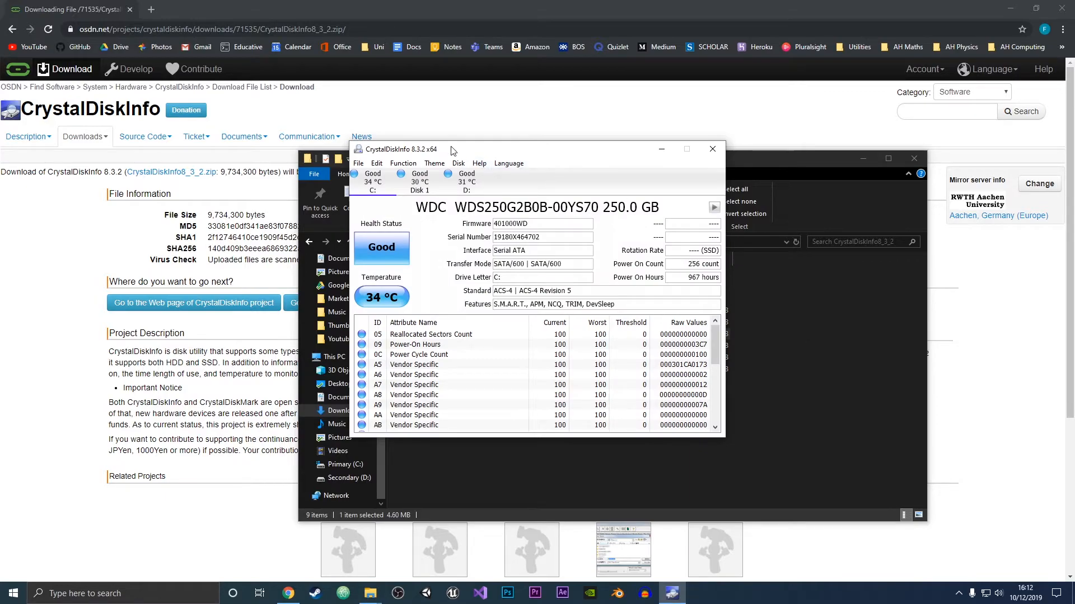
pyautogui.moveTo(618, 186)
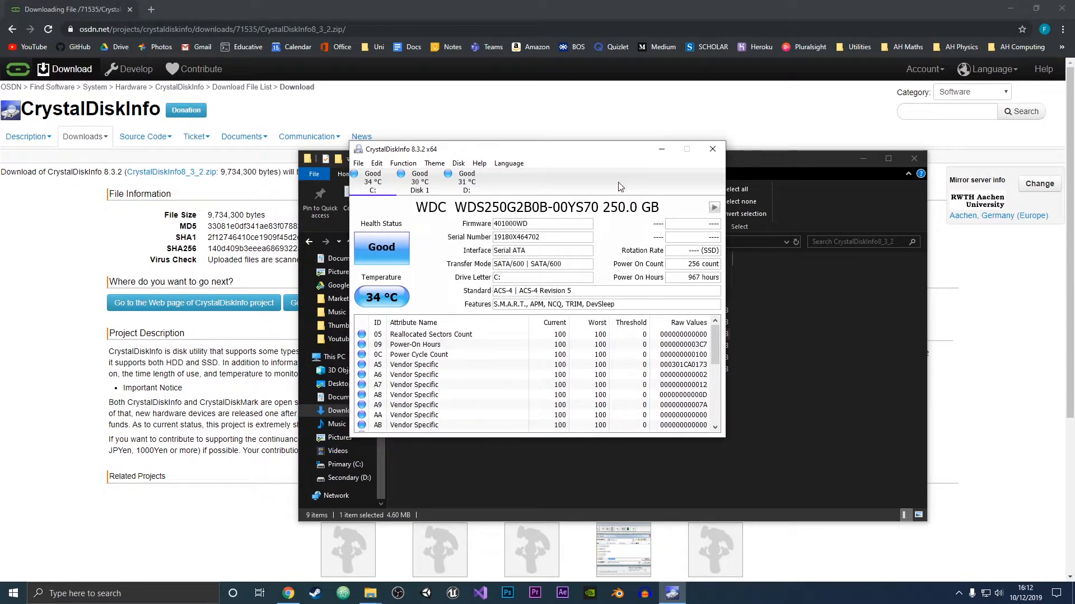
pyautogui.moveTo(433, 181)
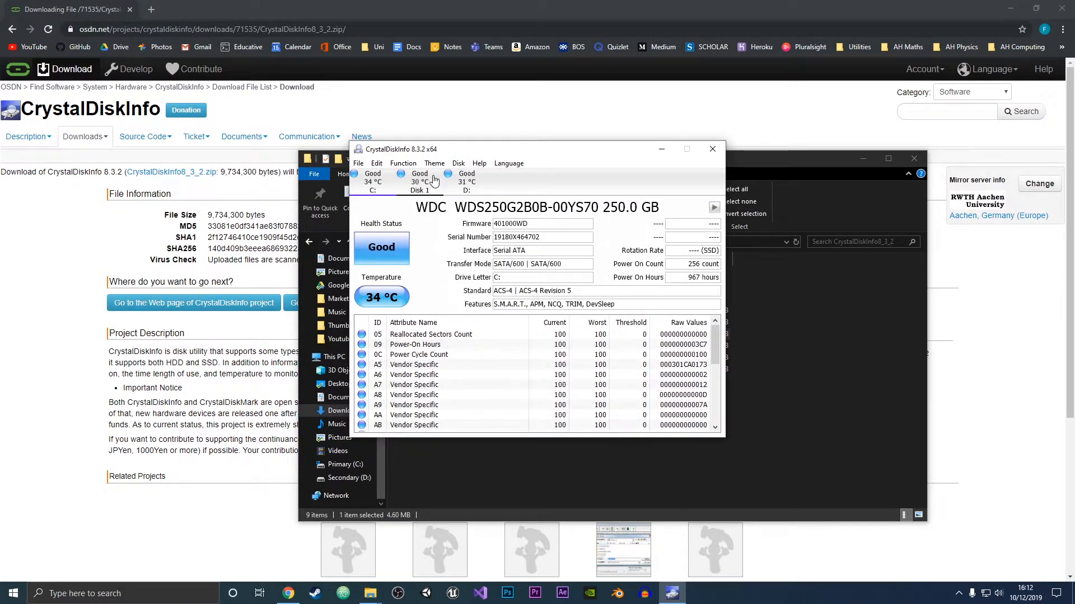
pyautogui.moveTo(538, 185)
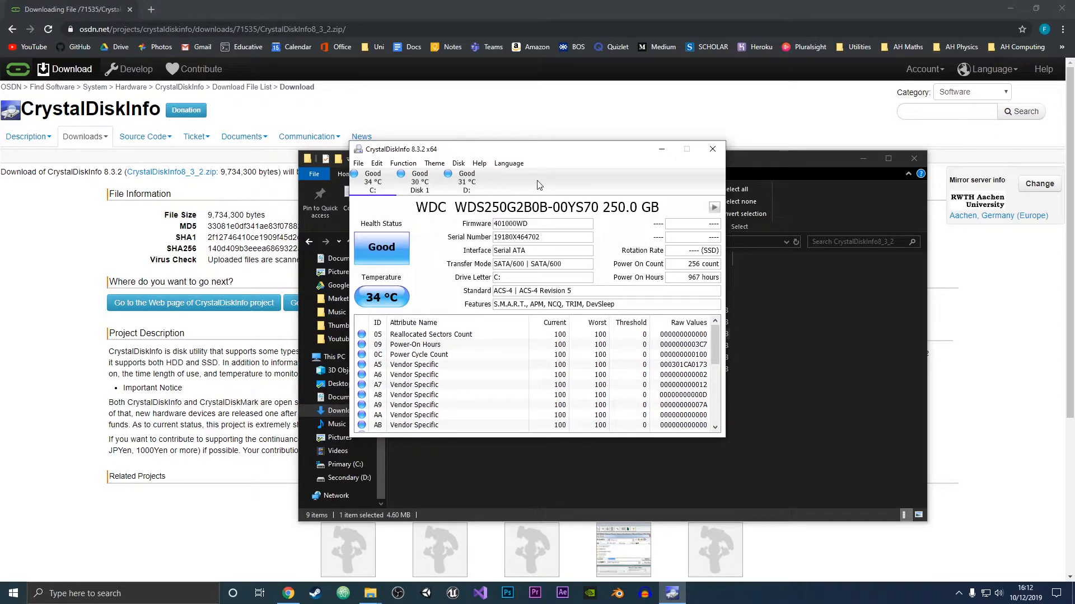
pyautogui.moveTo(438, 265)
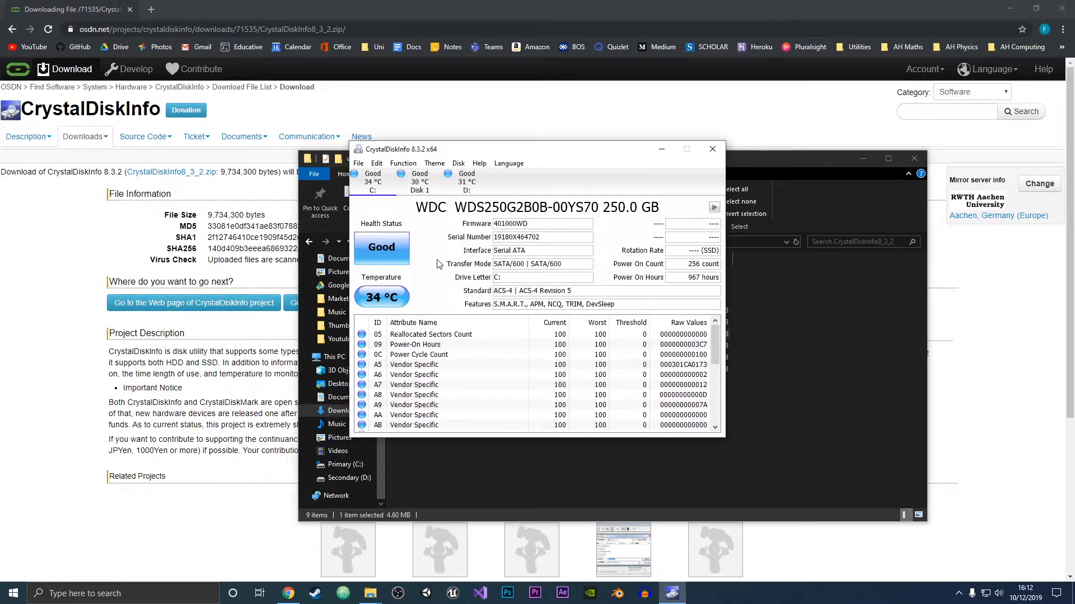
pyautogui.moveTo(403, 267)
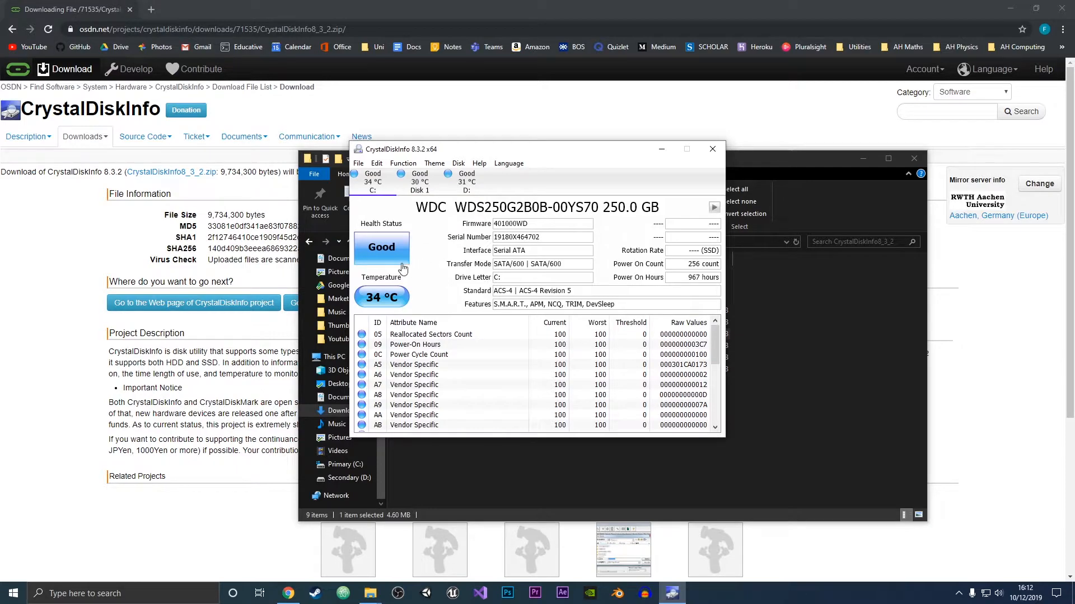
pyautogui.moveTo(364, 205)
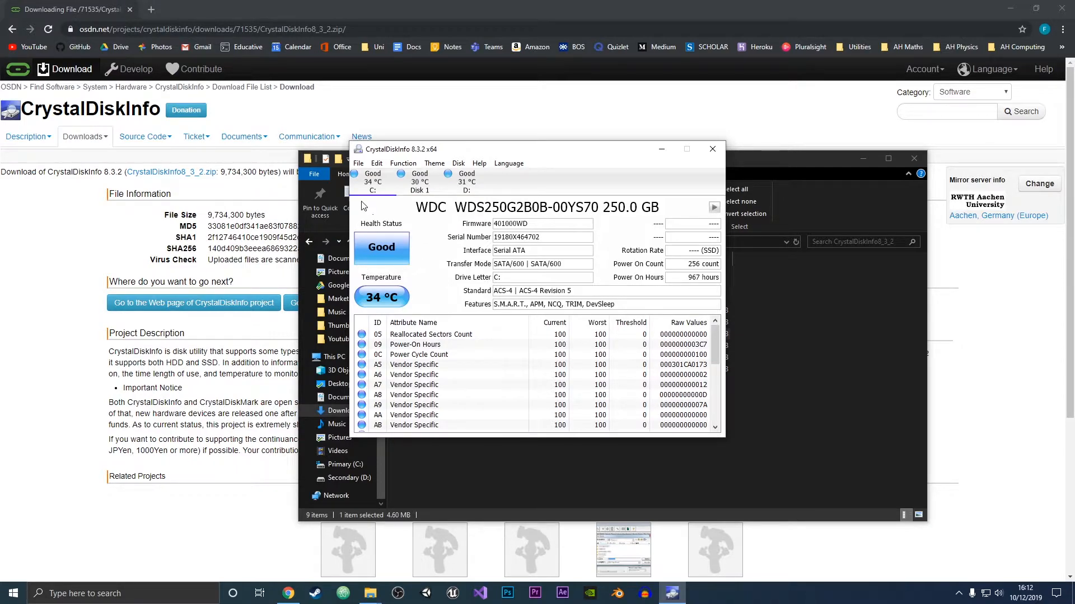
pyautogui.moveTo(346, 244)
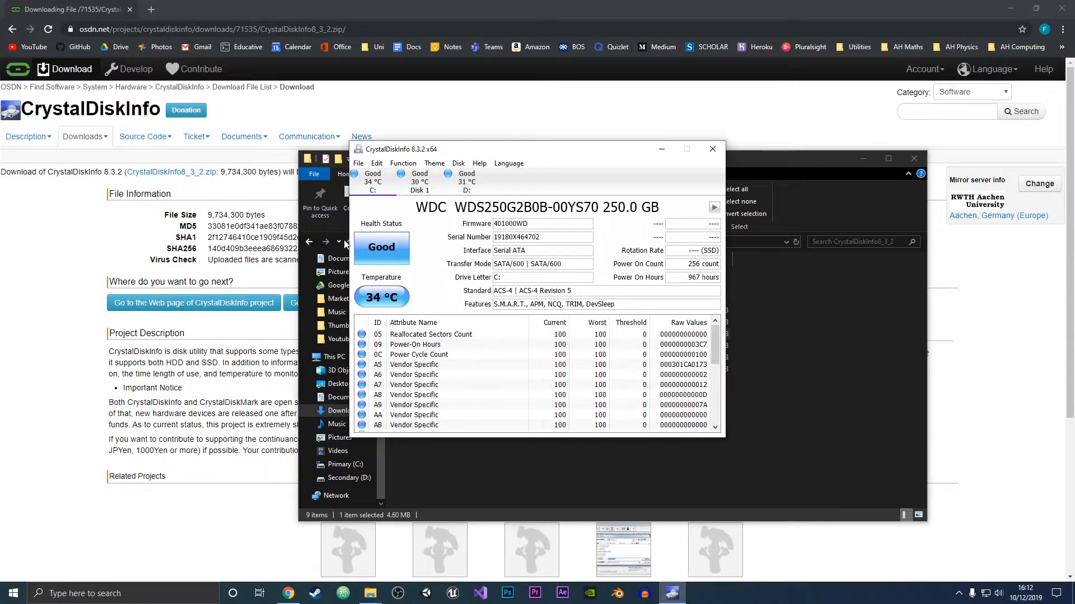
pyautogui.moveTo(408, 298)
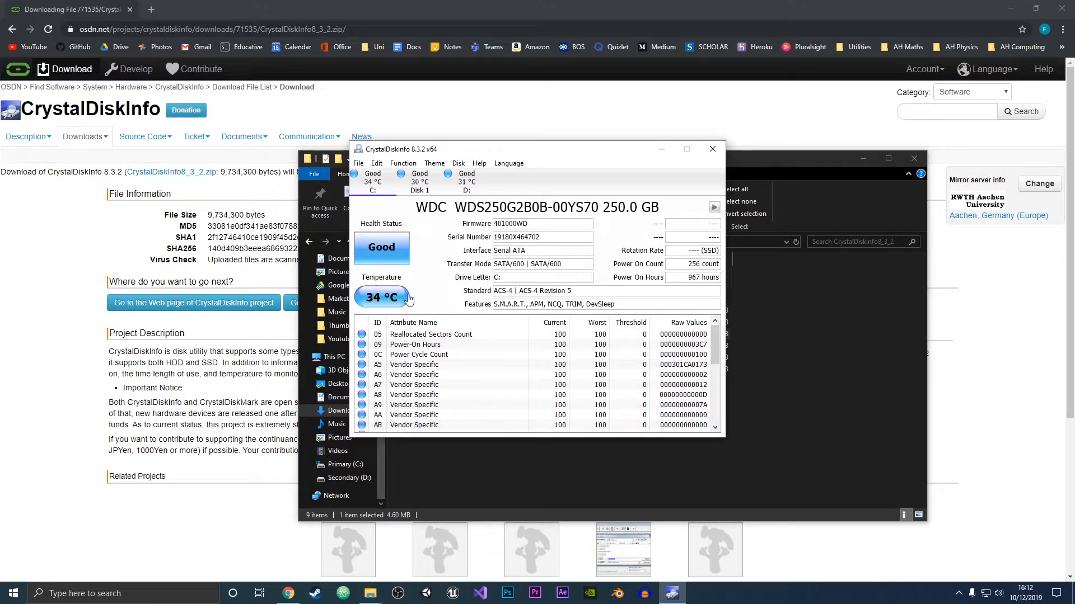
pyautogui.moveTo(634, 235)
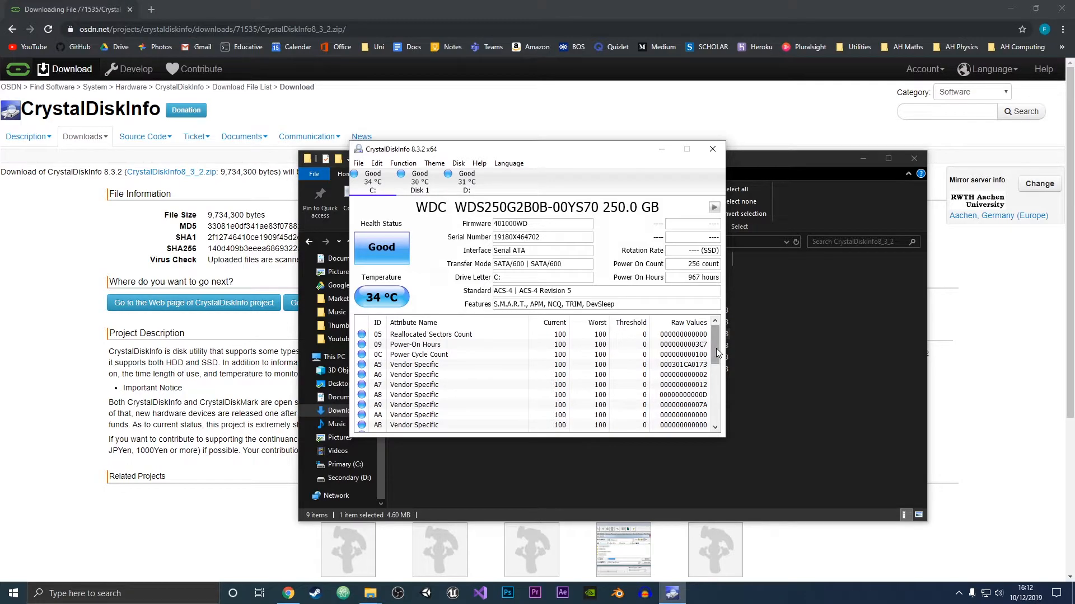
pyautogui.moveTo(407, 312)
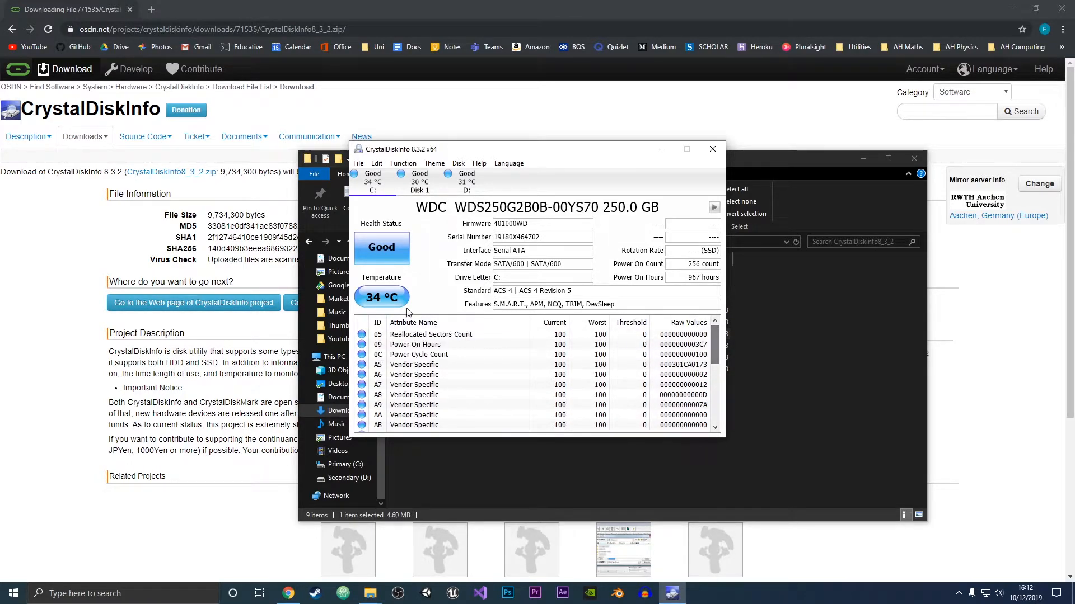
pyautogui.moveTo(465, 348)
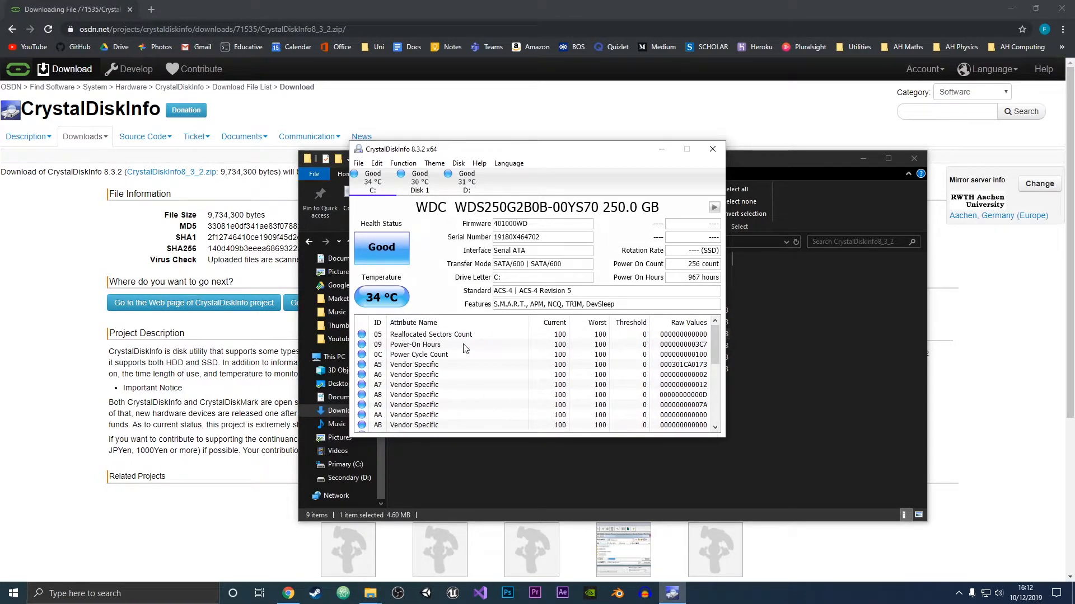
pyautogui.moveTo(515, 346)
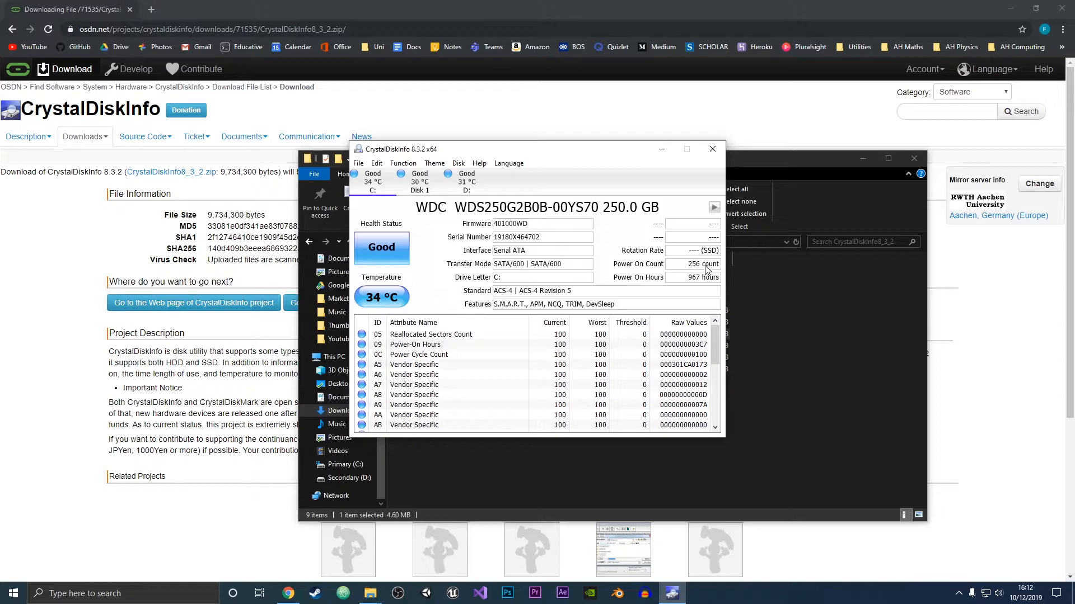
pyautogui.moveTo(713, 281)
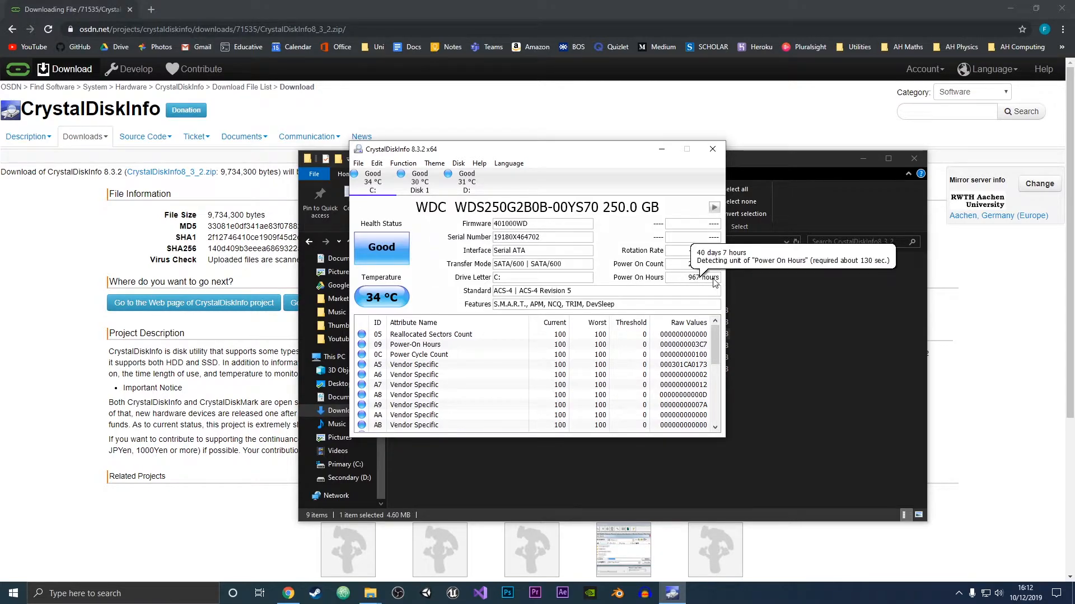
pyautogui.moveTo(678, 287)
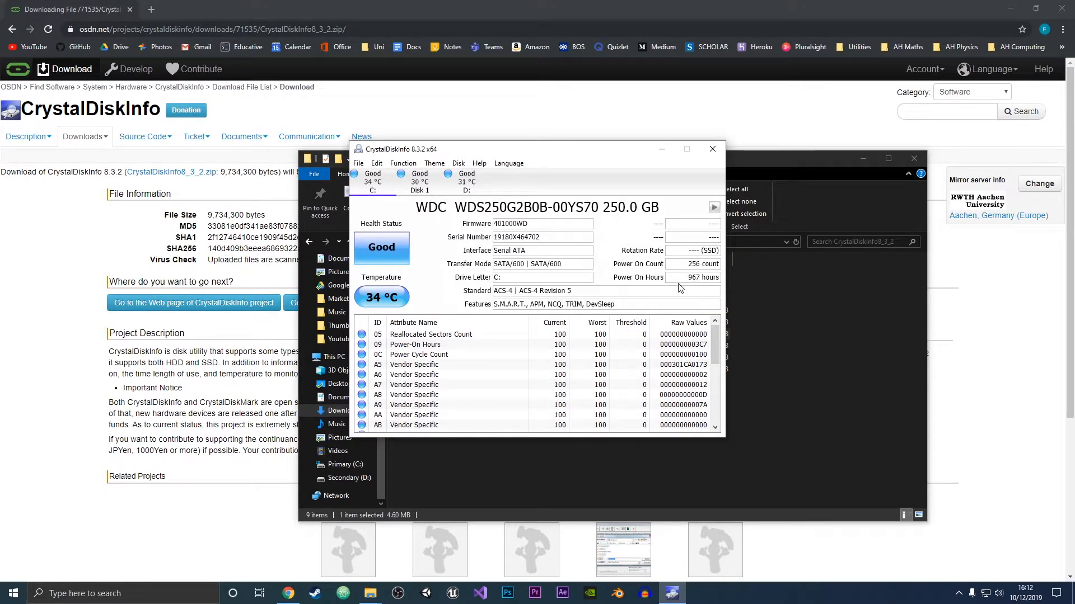
pyautogui.moveTo(589, 281)
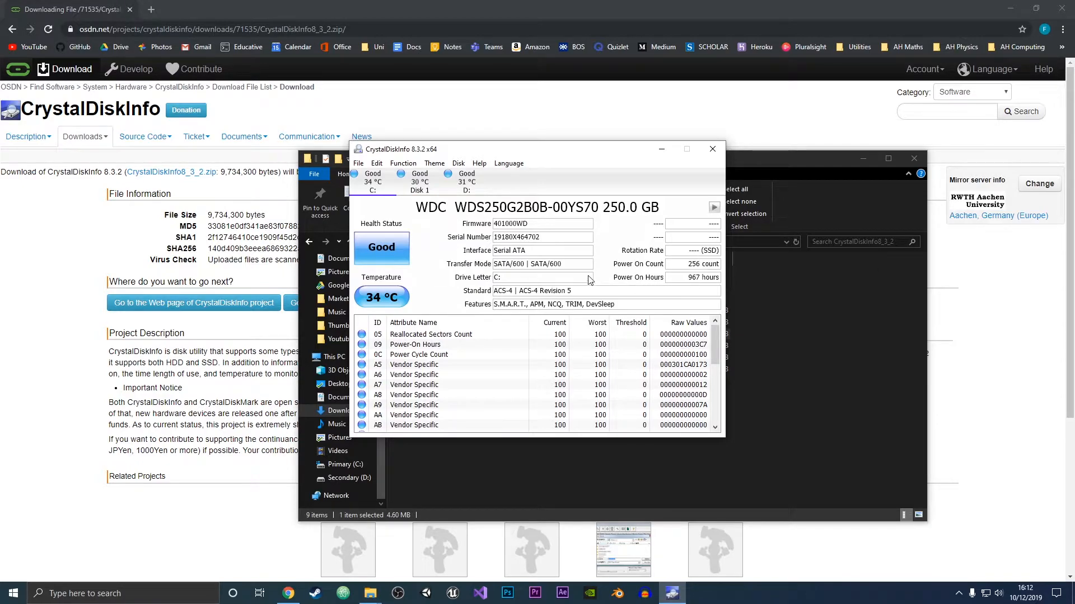
pyautogui.moveTo(648, 266)
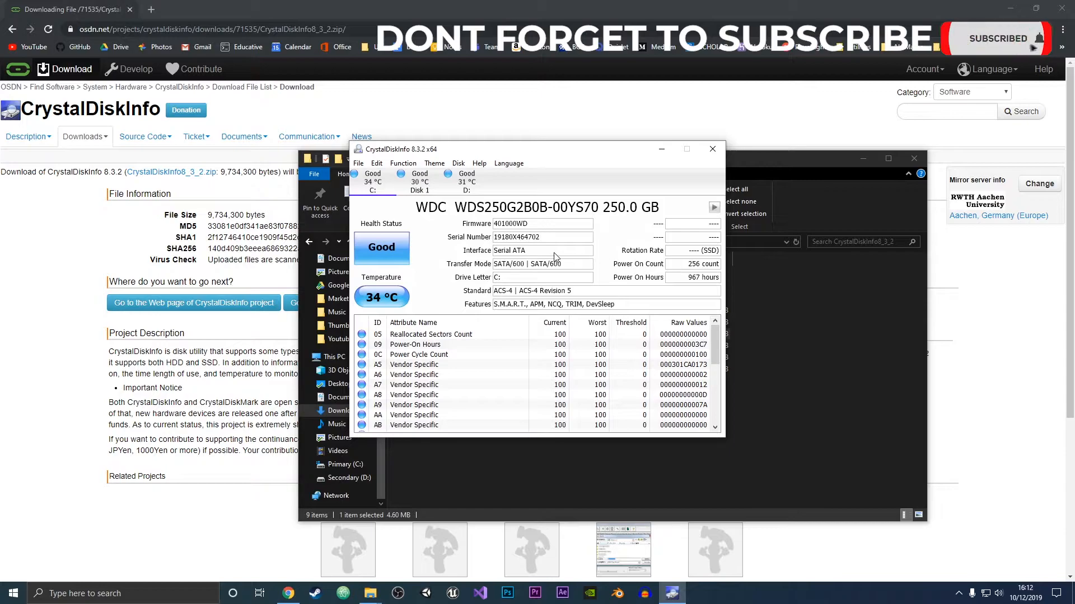
pyautogui.moveTo(583, 274)
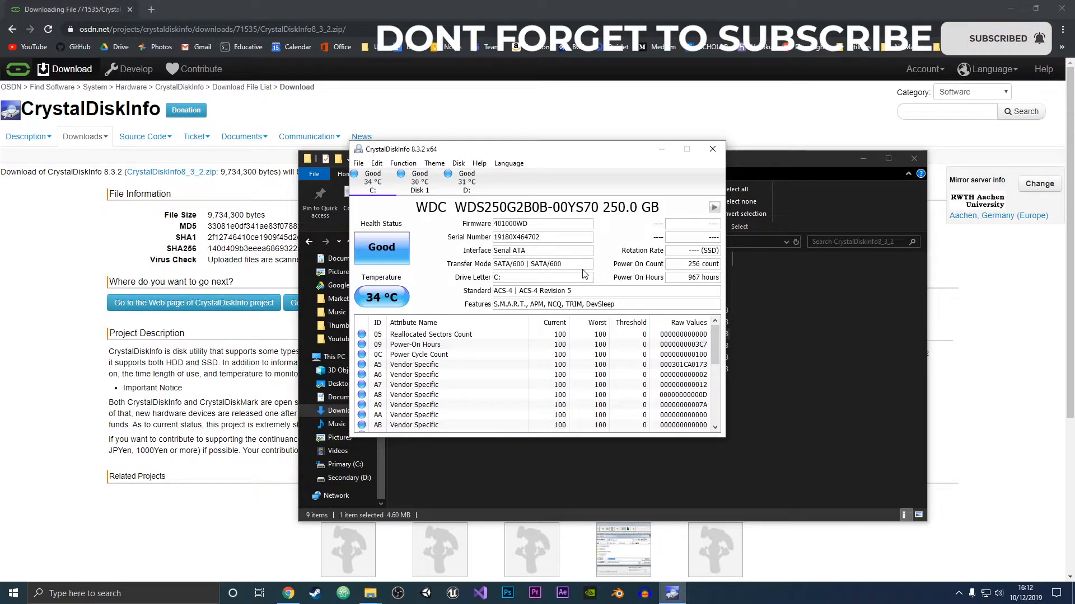
pyautogui.click(465, 185)
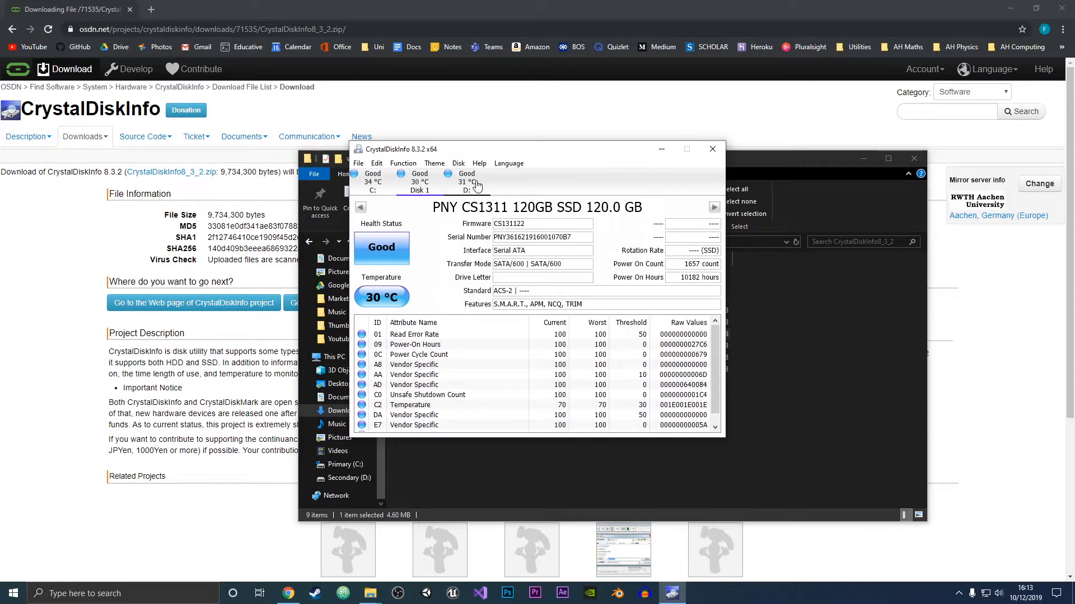
pyautogui.moveTo(468, 185)
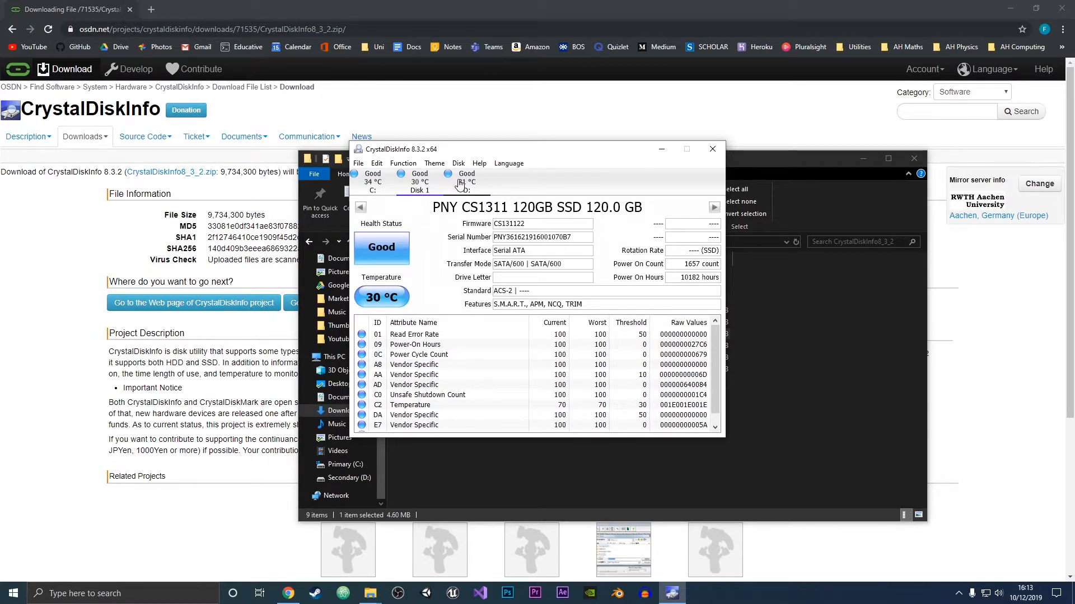
# Step: Select the D: drive to view the Micron_1100 256GB SSD's health and SMART data
pyautogui.click(466, 181)
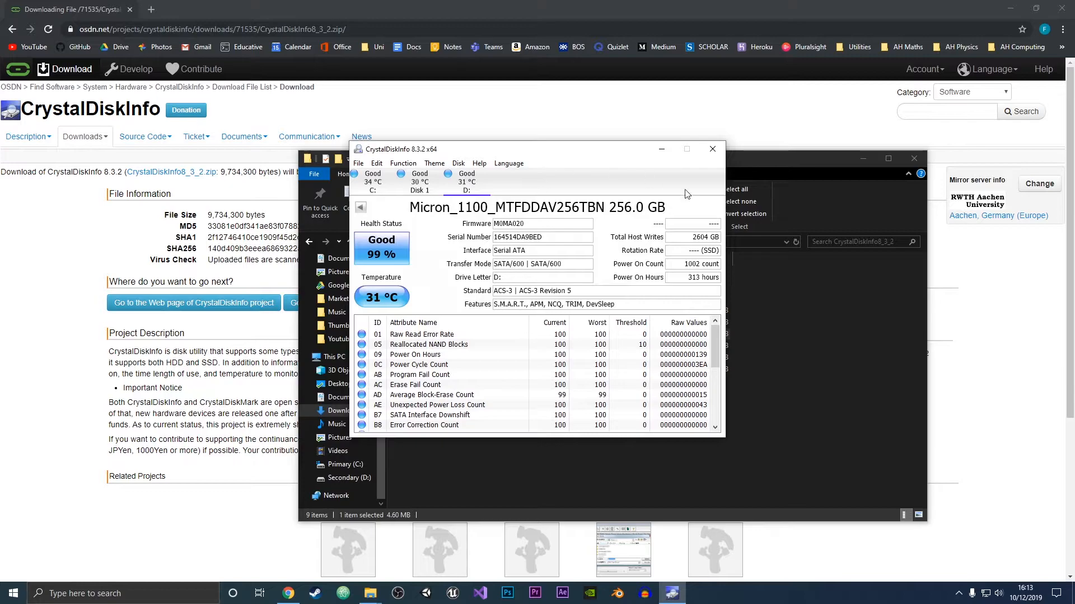
pyautogui.moveTo(642, 265)
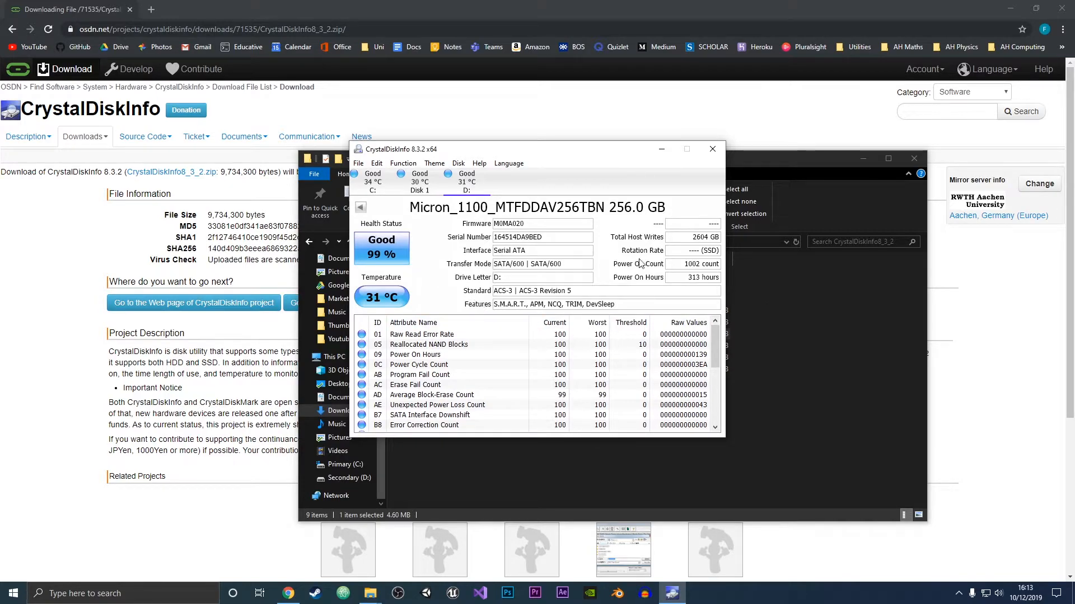
pyautogui.moveTo(409, 291)
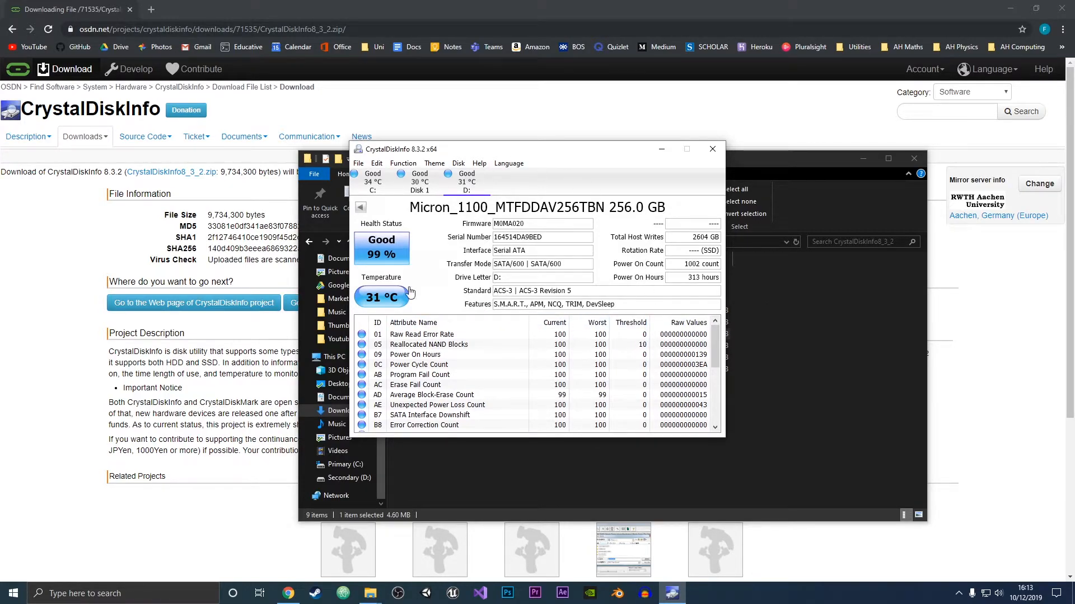
pyautogui.moveTo(396, 241)
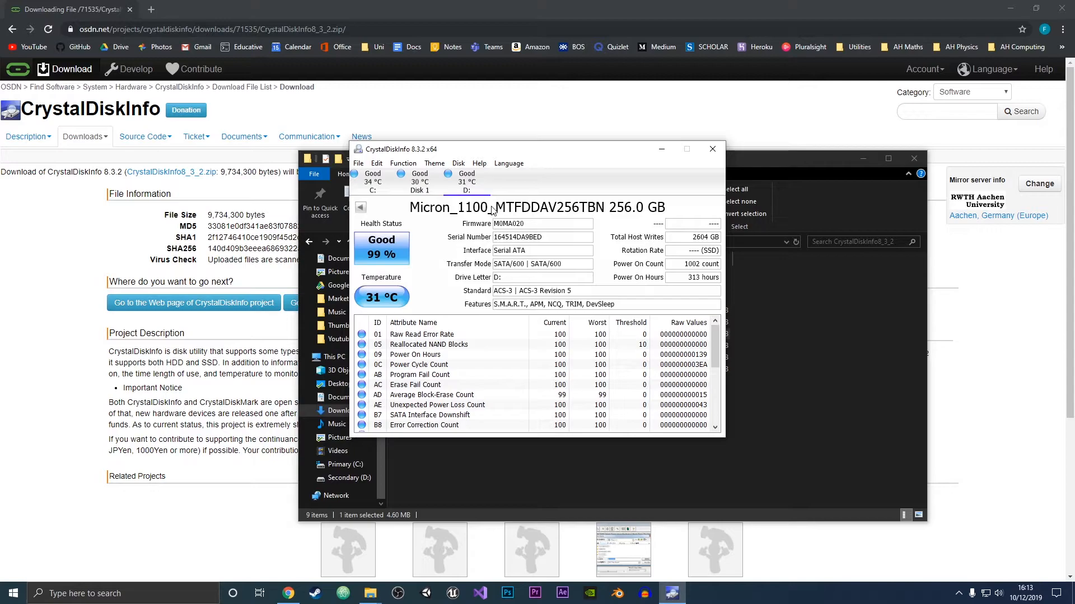
pyautogui.moveTo(459, 196)
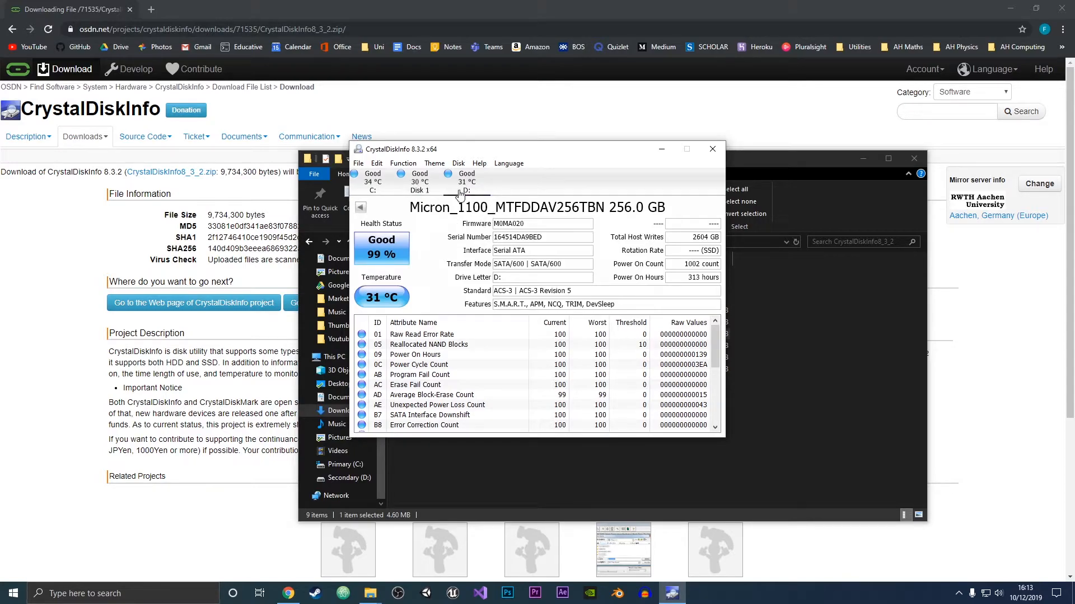
pyautogui.moveTo(685, 247)
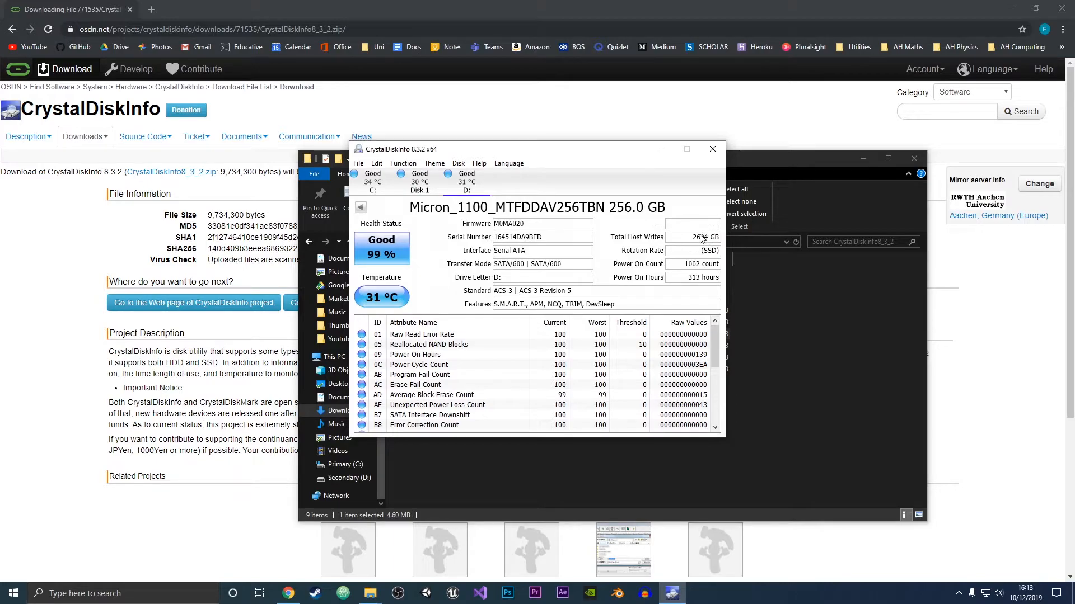
pyautogui.moveTo(698, 237)
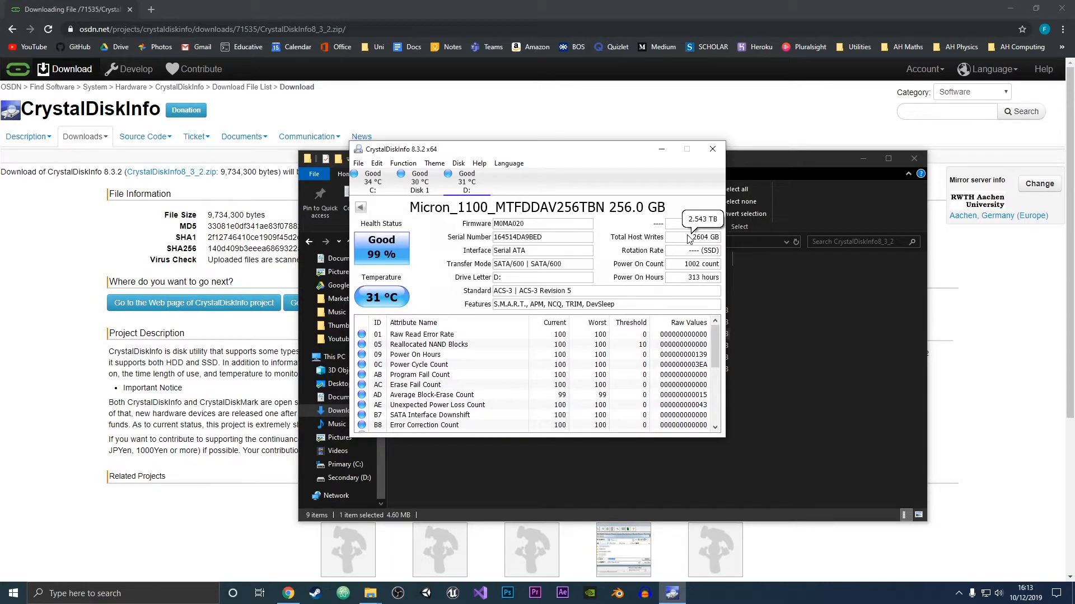
pyautogui.moveTo(678, 267)
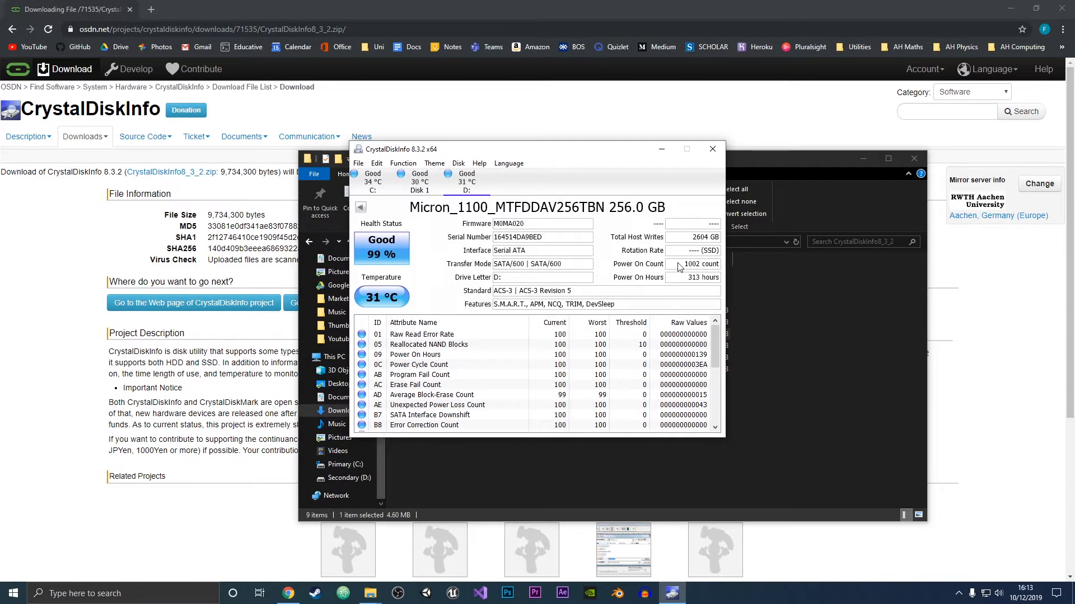
pyautogui.moveTo(689, 290)
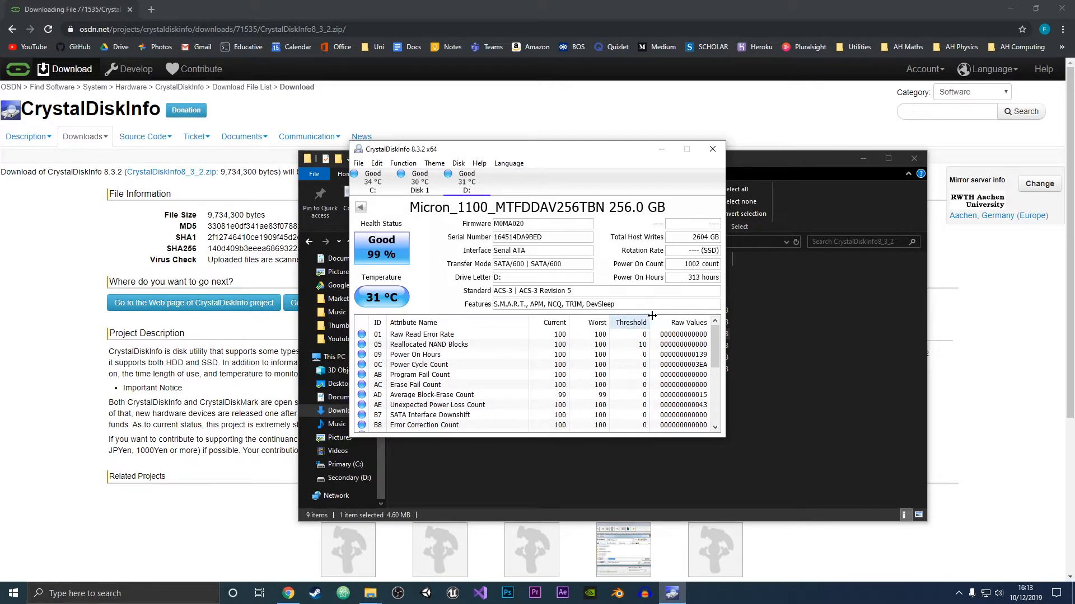
pyautogui.moveTo(607, 315)
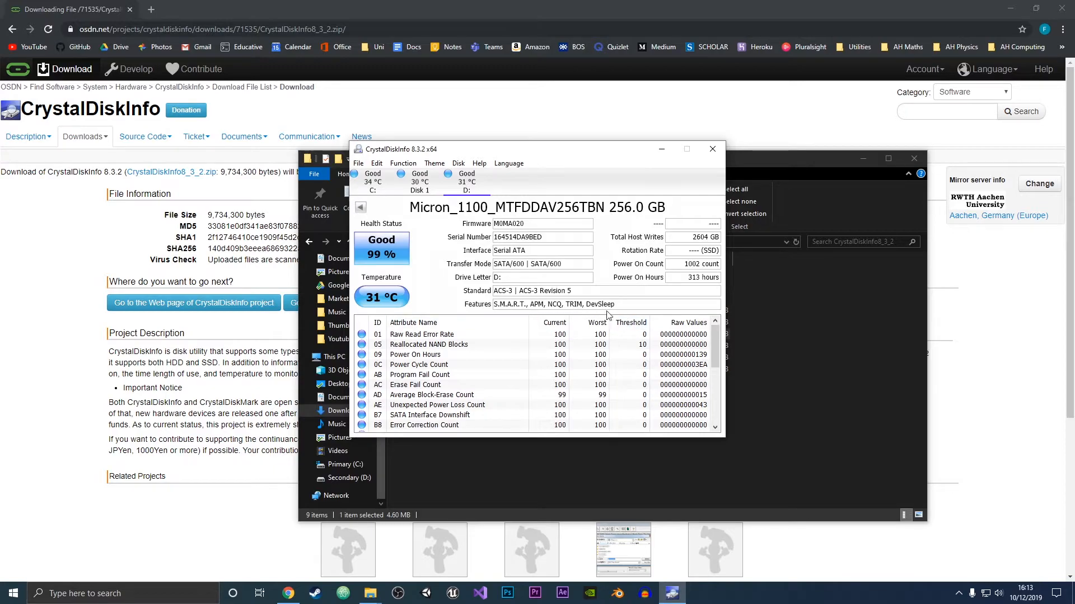
pyautogui.moveTo(576, 303)
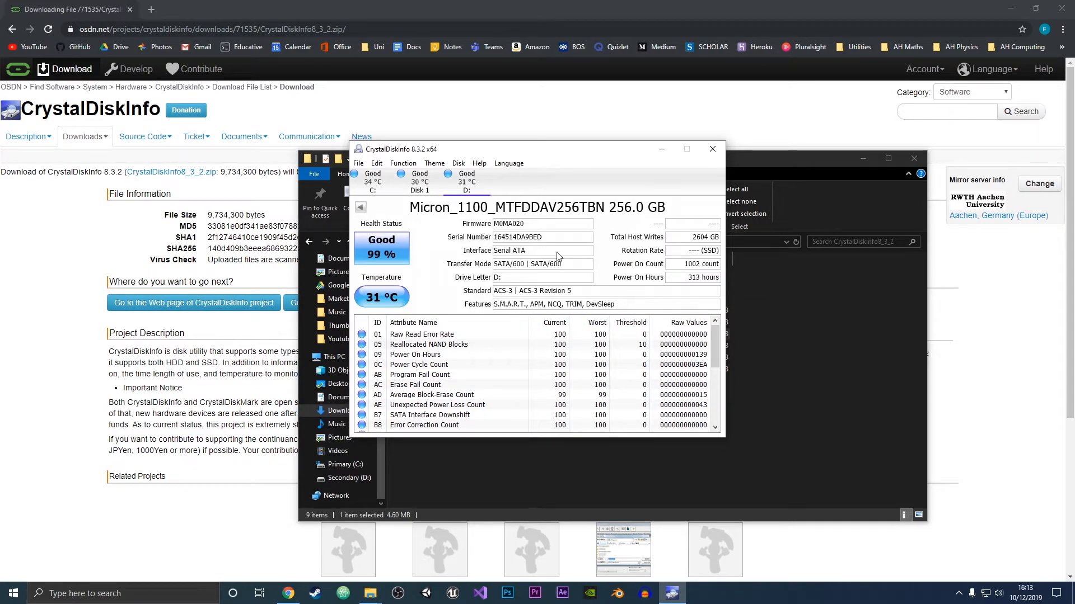
pyautogui.moveTo(687, 248)
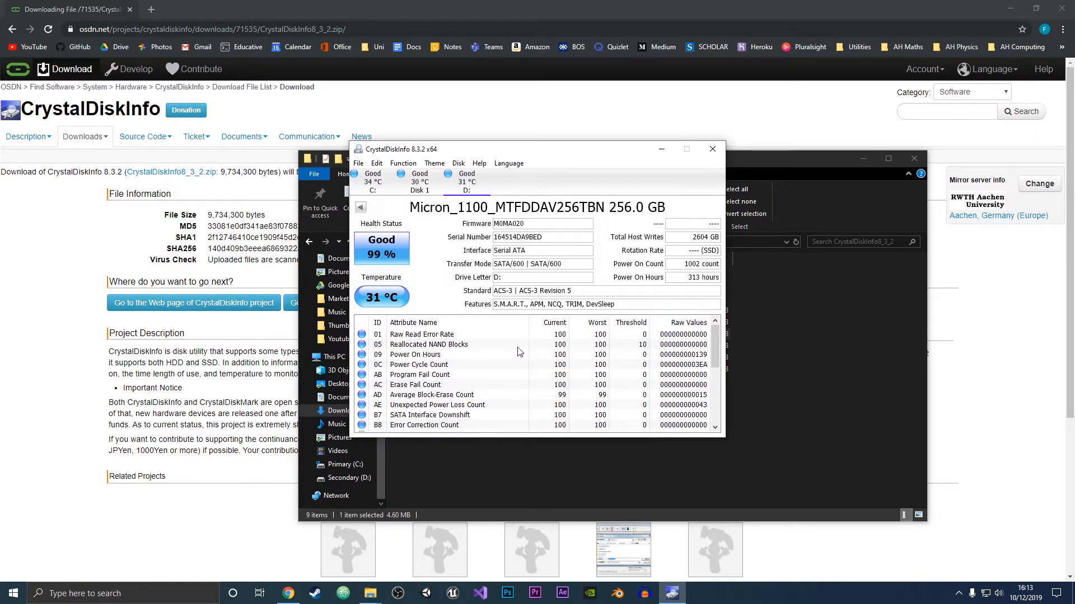
pyautogui.moveTo(415, 356)
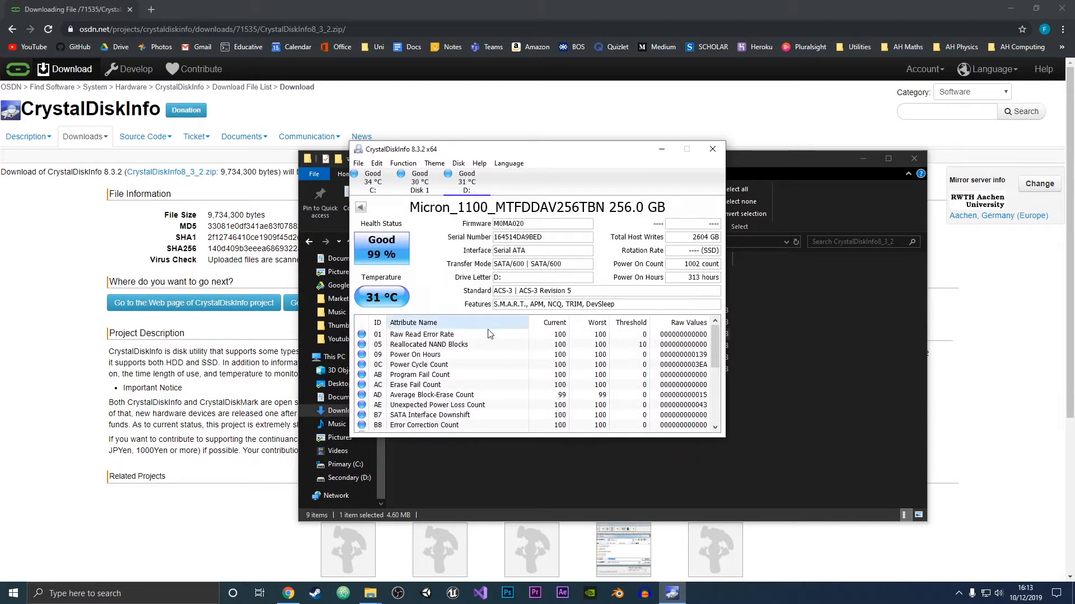
pyautogui.moveTo(431, 435)
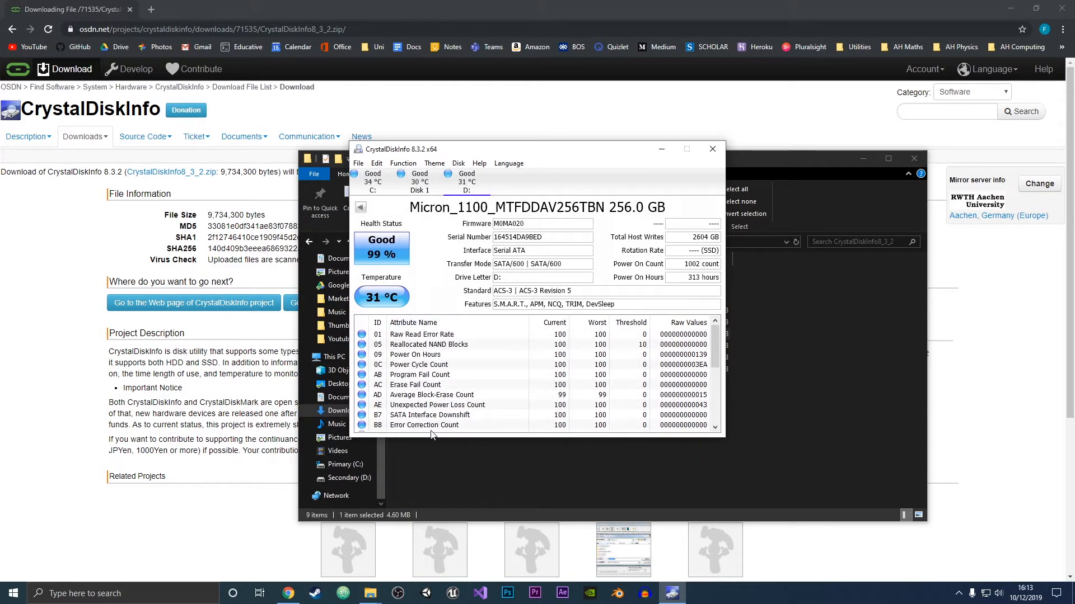
pyautogui.moveTo(562, 384)
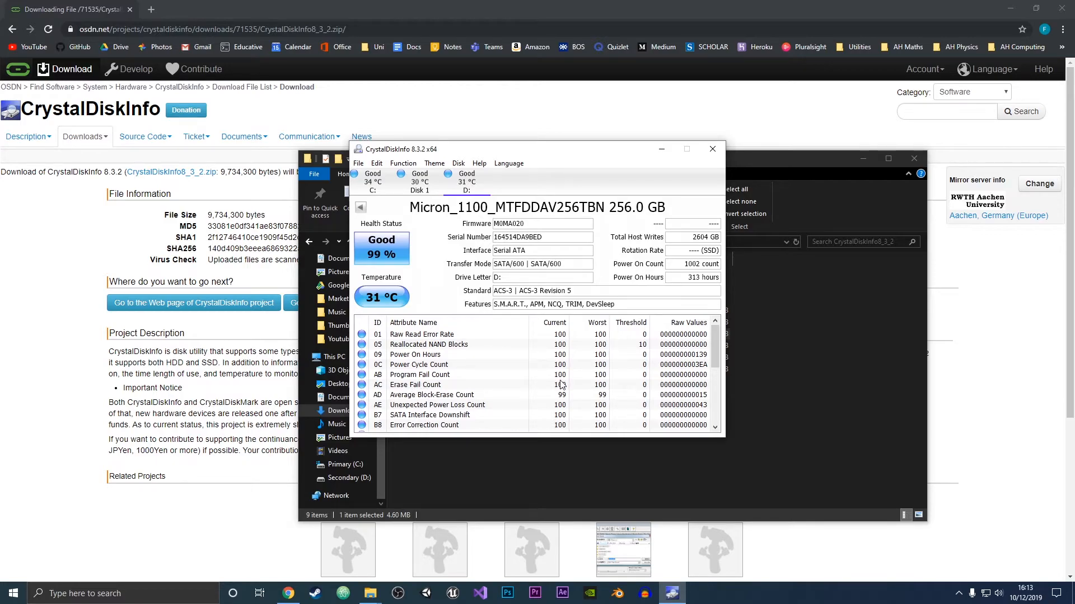
pyautogui.moveTo(530, 368)
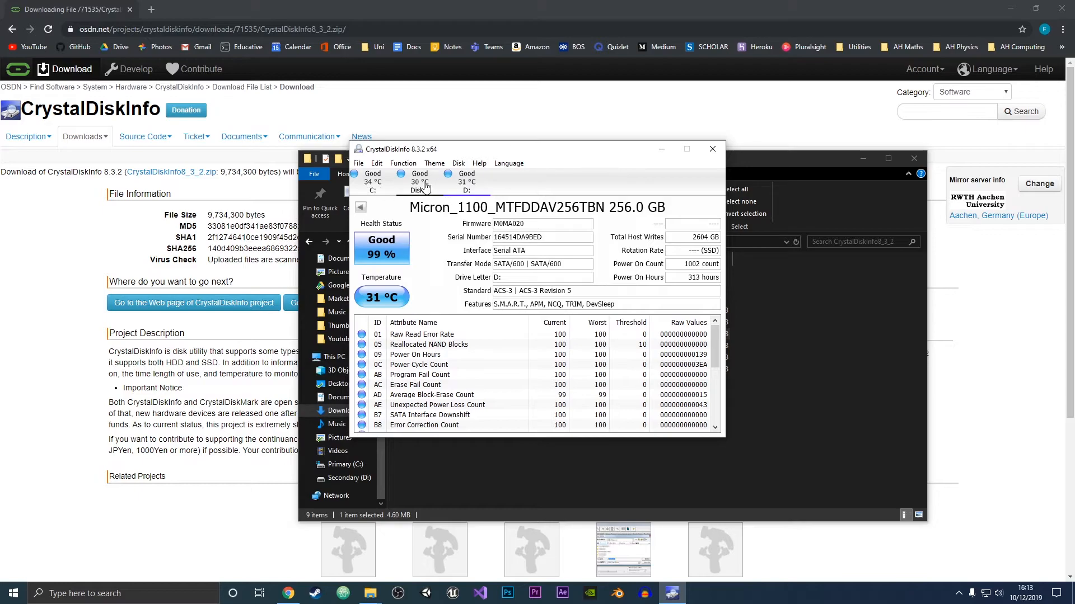
# Step: Select Disk 1 again to show the PNY CS1311 SSD's details
pyautogui.click(421, 182)
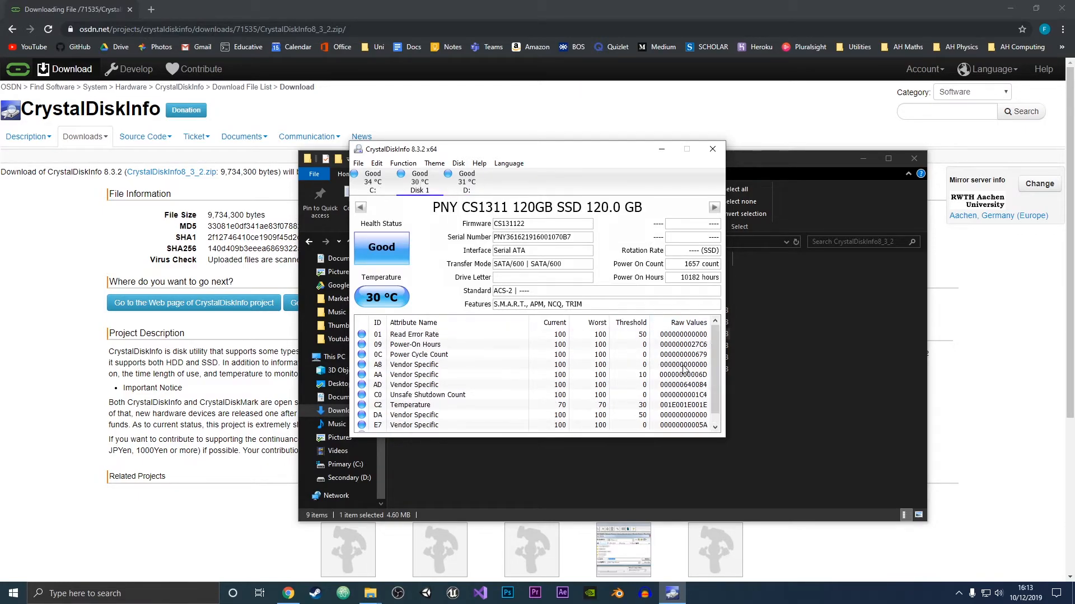
pyautogui.moveTo(586, 272)
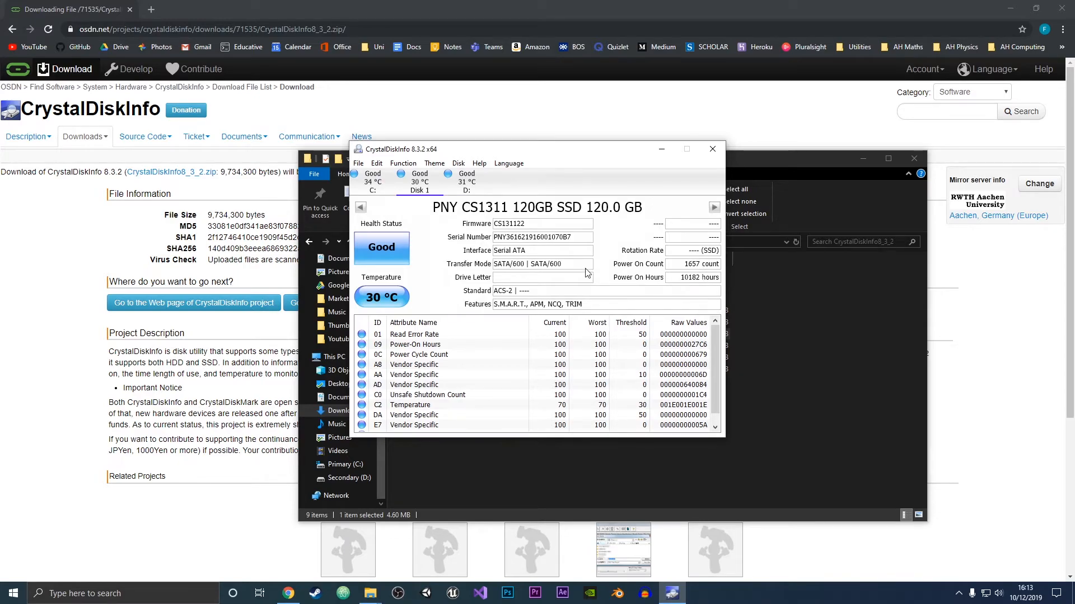
pyautogui.moveTo(430, 248)
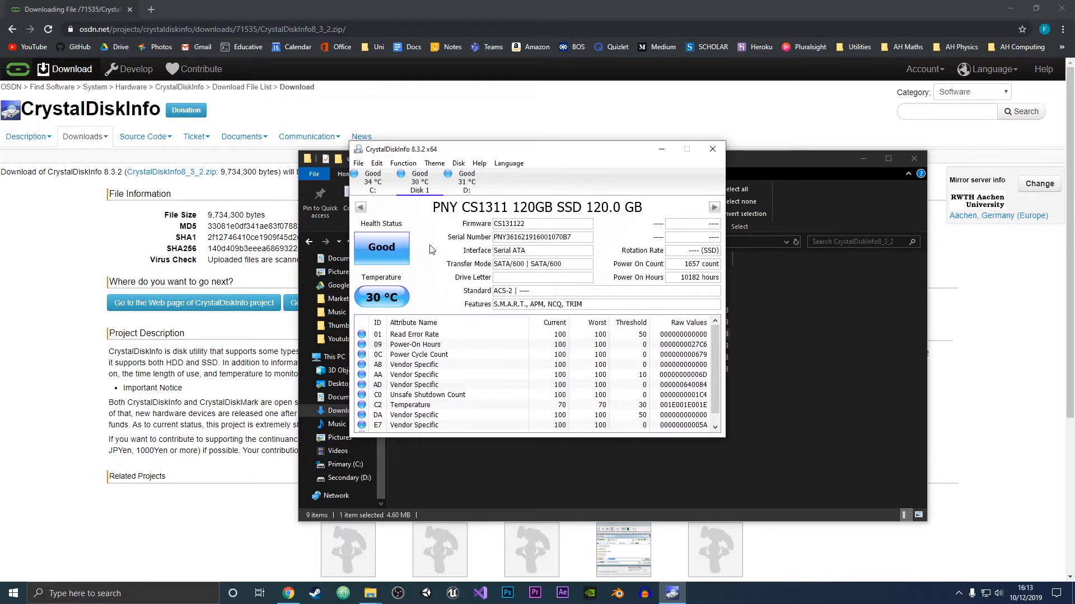
pyautogui.moveTo(487, 263)
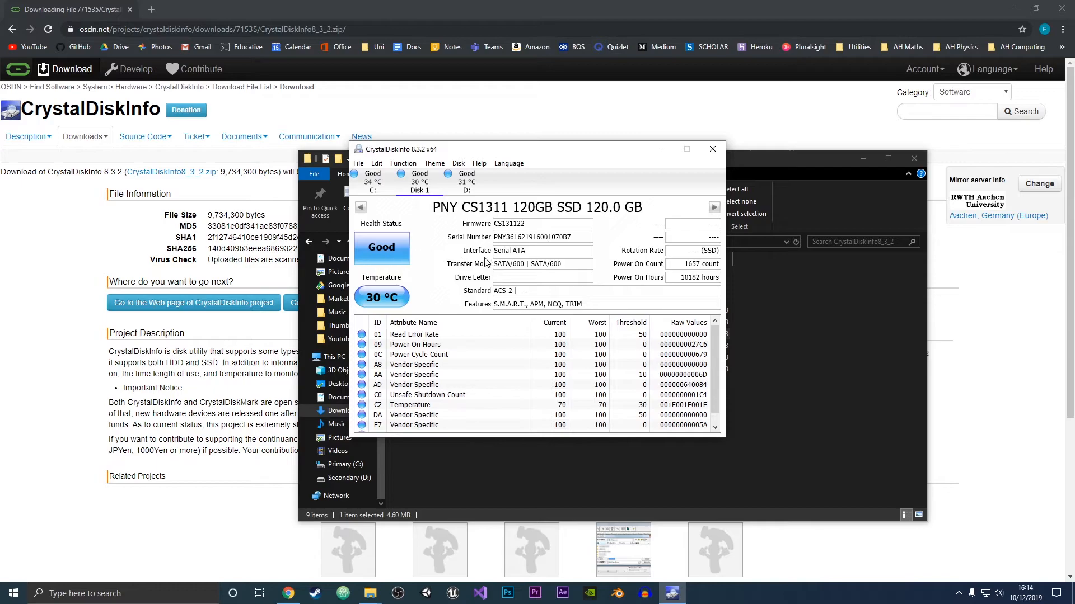
pyautogui.moveTo(503, 288)
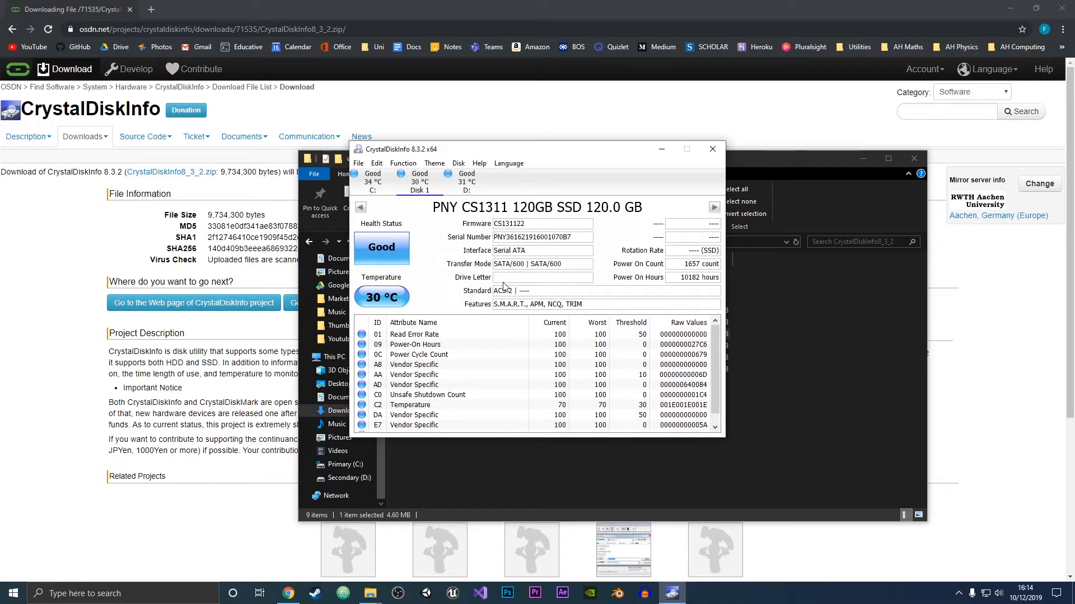